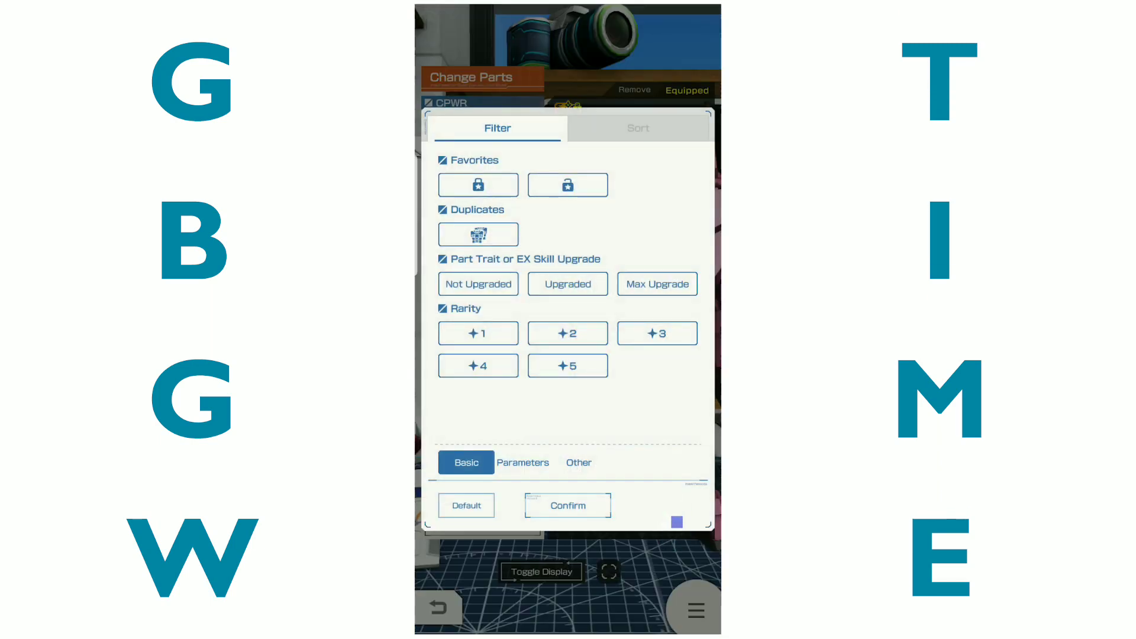
- Narrow the parts filter to 5-star rarity parts only
click(567, 505)
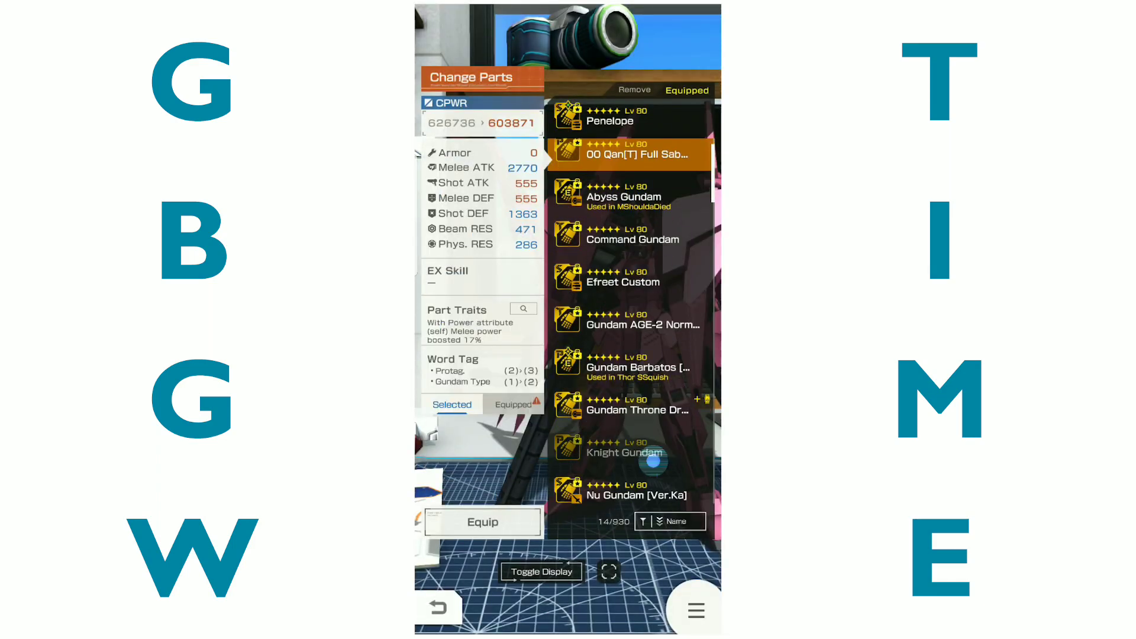
click(637, 489)
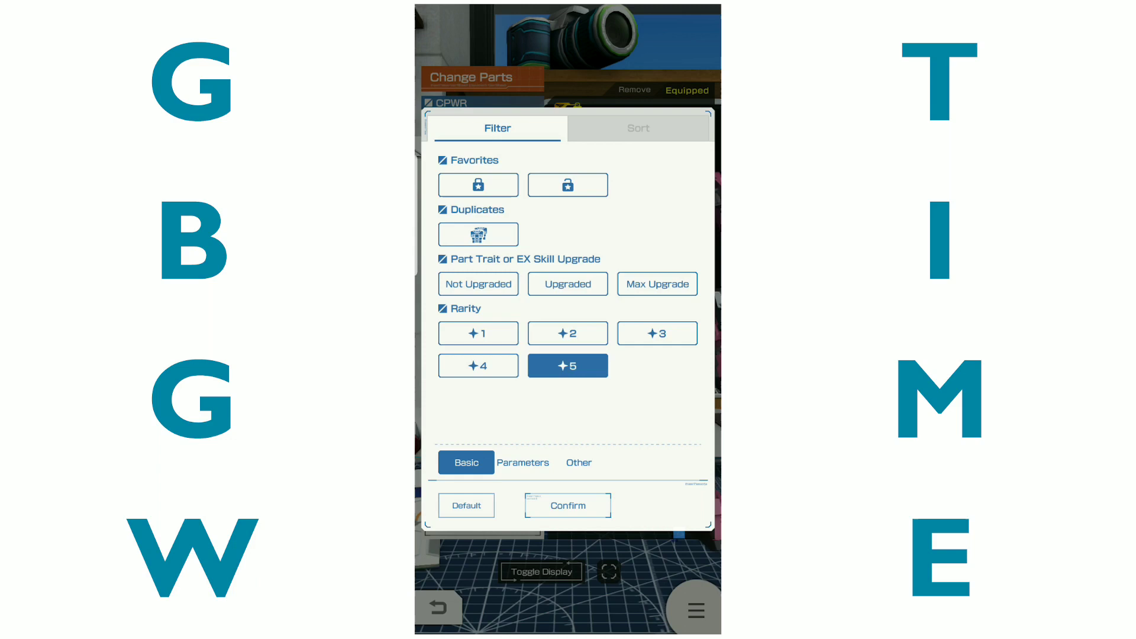
- Toggle 4-star rarity on and off, then return to the I Squish build overview
click(477, 366)
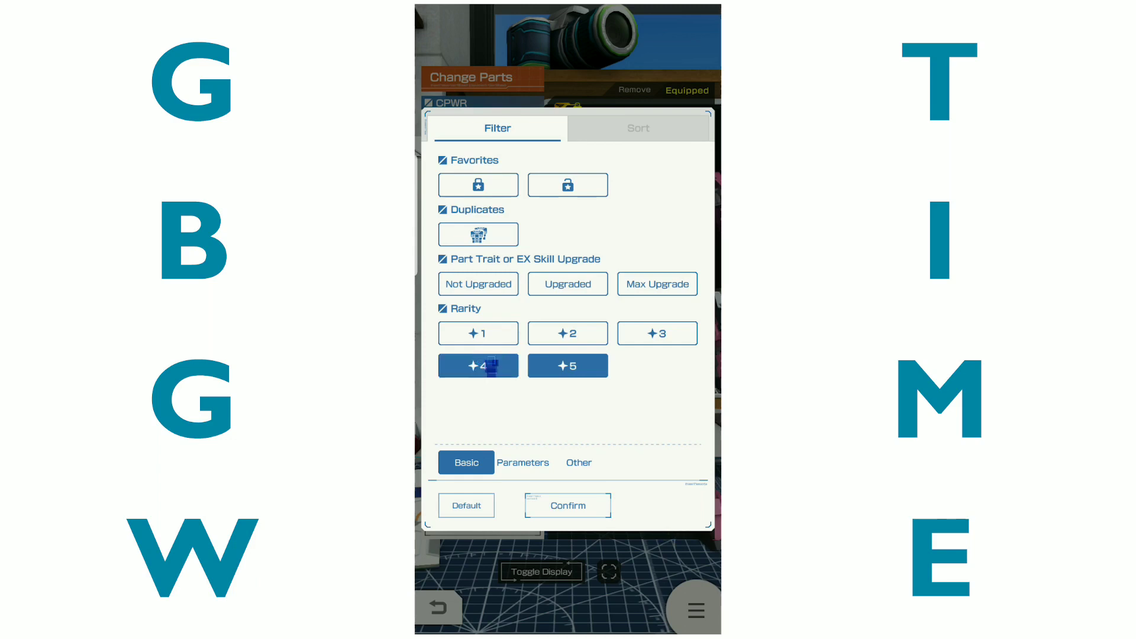
click(567, 505)
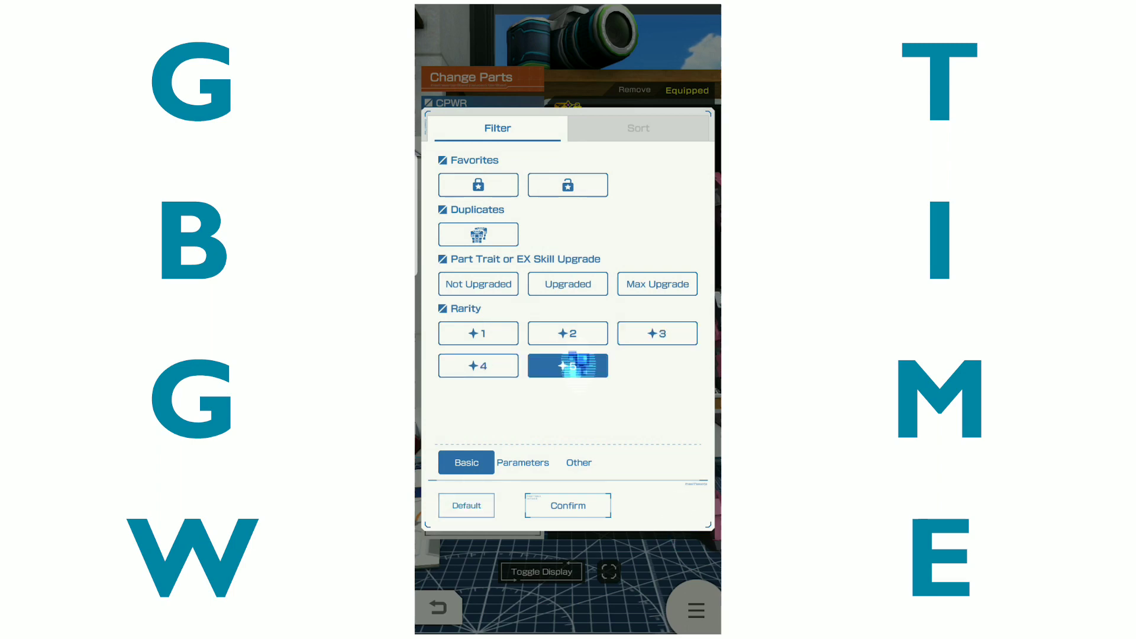
click(567, 505)
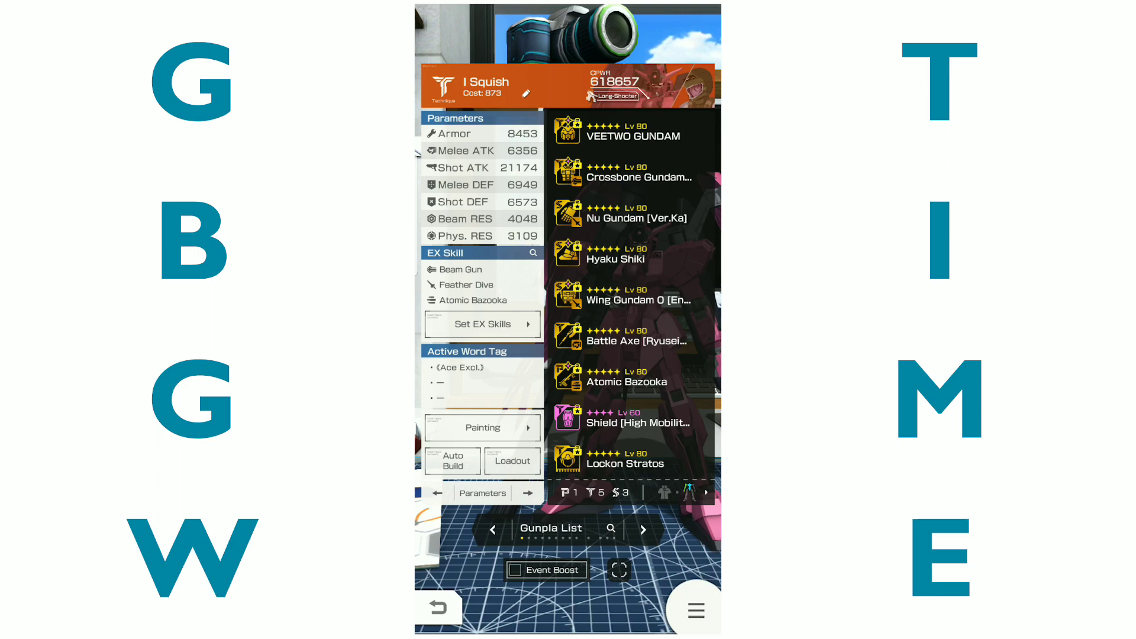
- Load the saved Wings loadout from the Load Loadout list
click(513, 461)
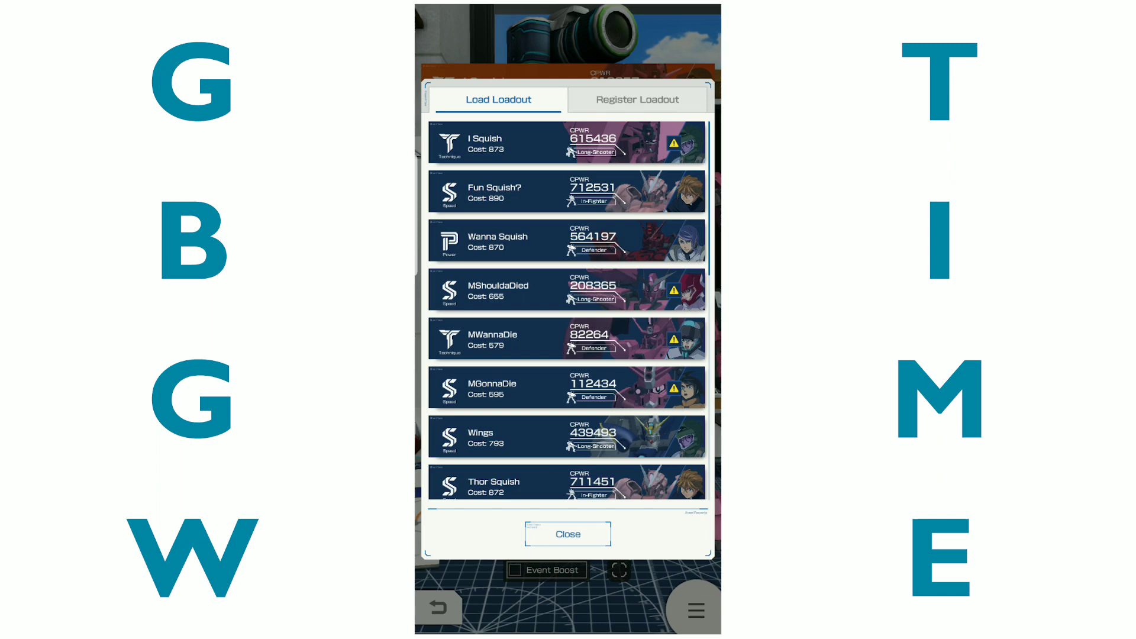
scroll(down, 3)
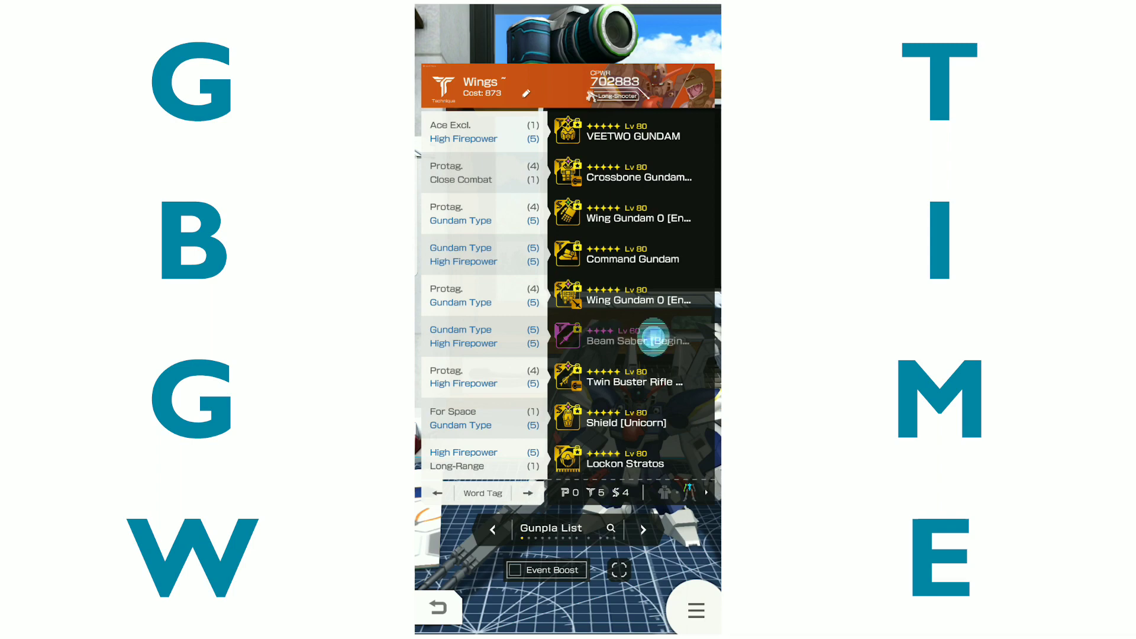
- Review the Beam Saber part details, then switch the left panel to Parameters
click(635, 335)
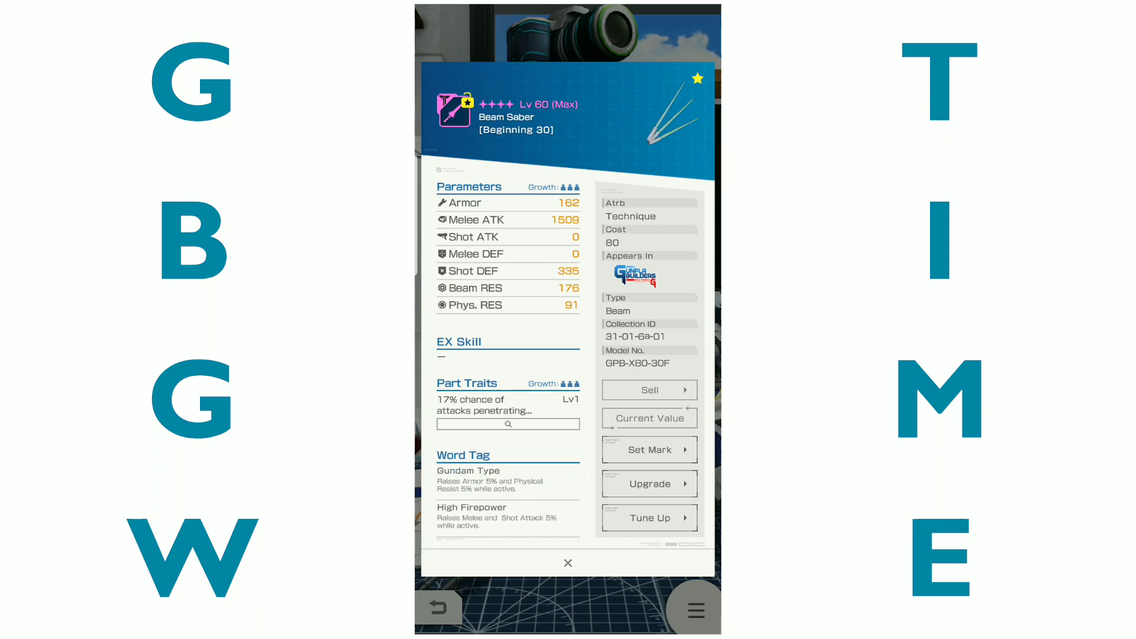
click(567, 564)
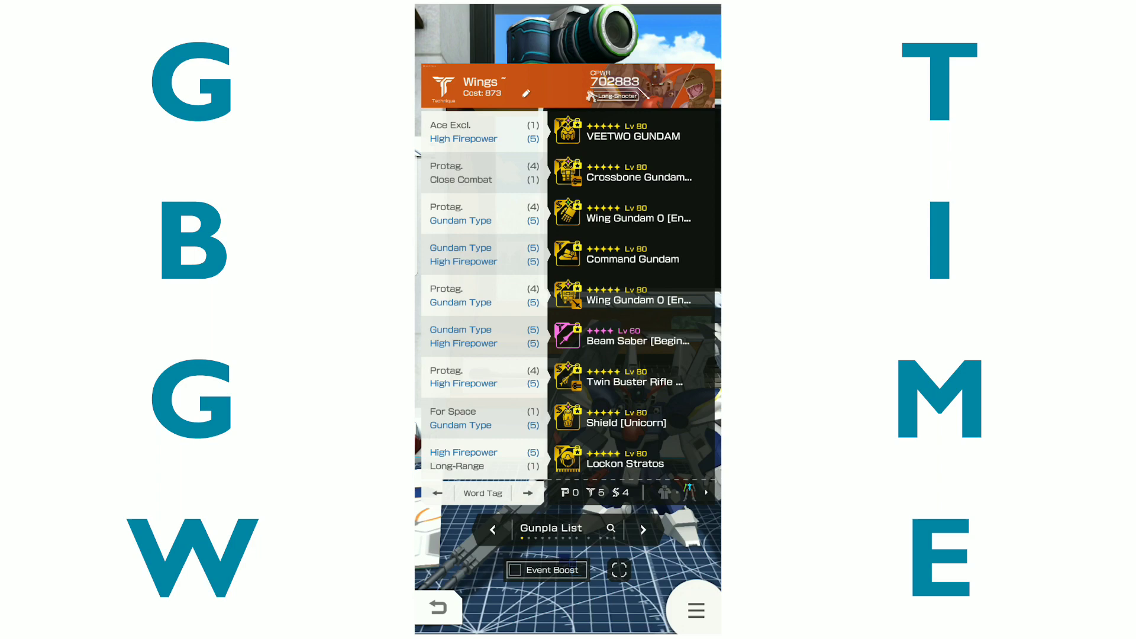
click(483, 492)
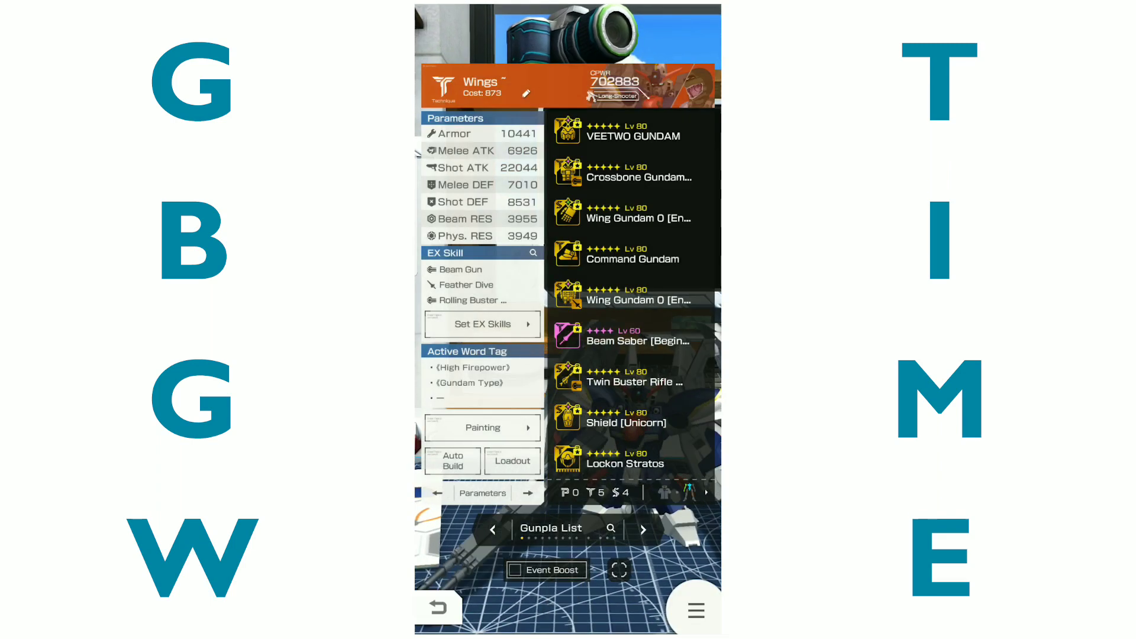
- Cycle the left panel to Part Trait to show every equipped part's trait effects
click(482, 324)
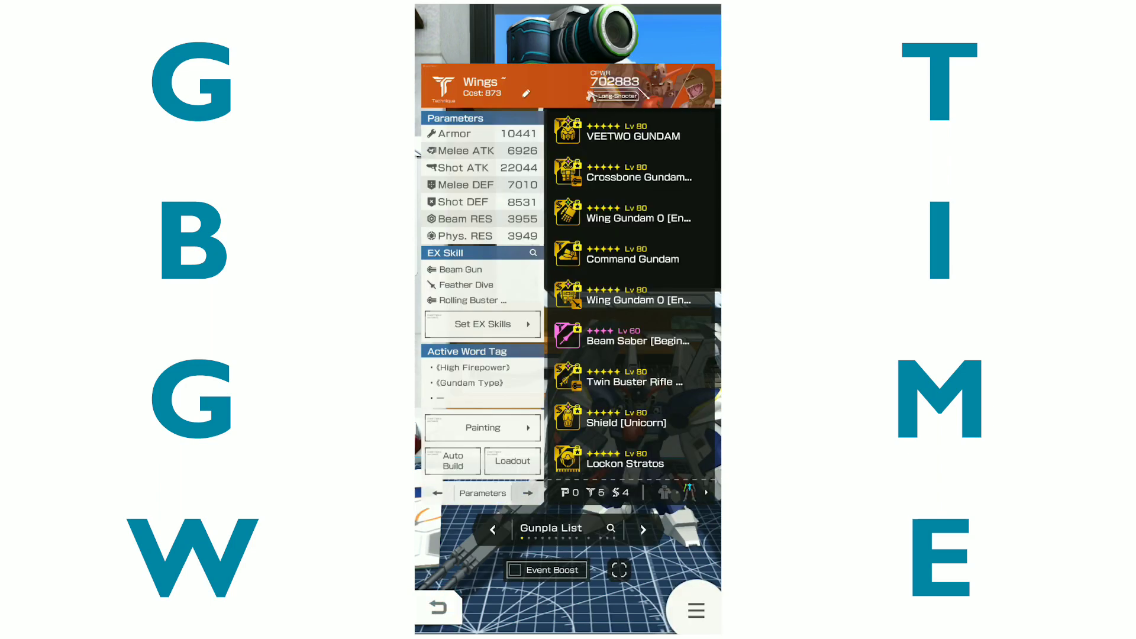
click(528, 492)
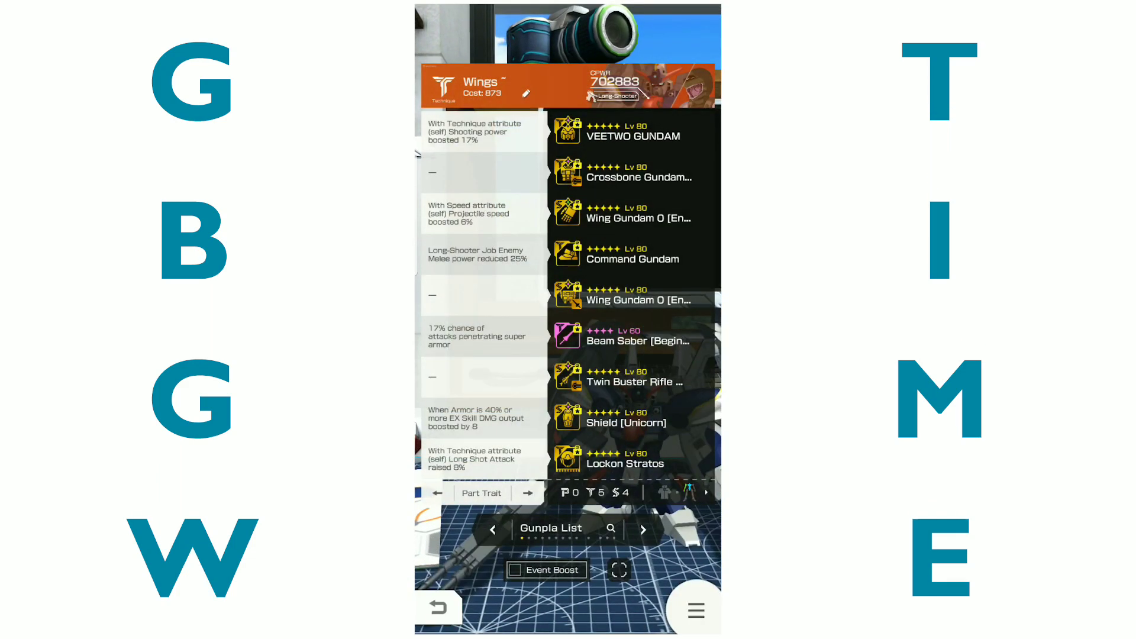
- Bring up the Change Parts list for an equipped slot, previewing Ryusei-Go
click(437, 493)
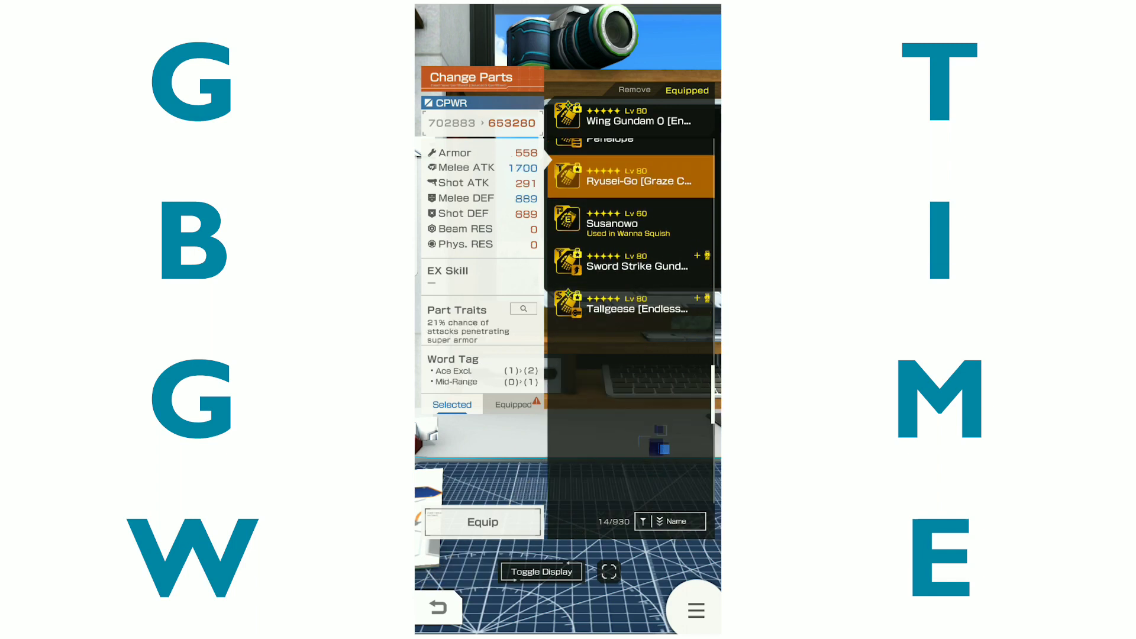
- Preview Beam Shotgun and GN Bazooka stats in the weapon slot's Change Parts list
click(634, 168)
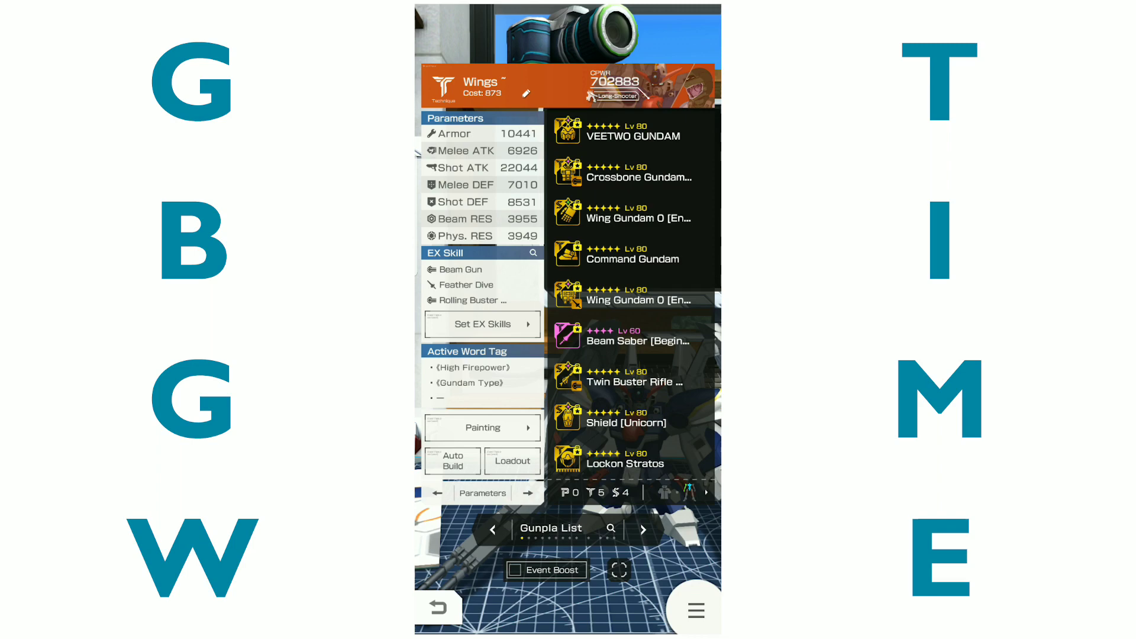
click(530, 493)
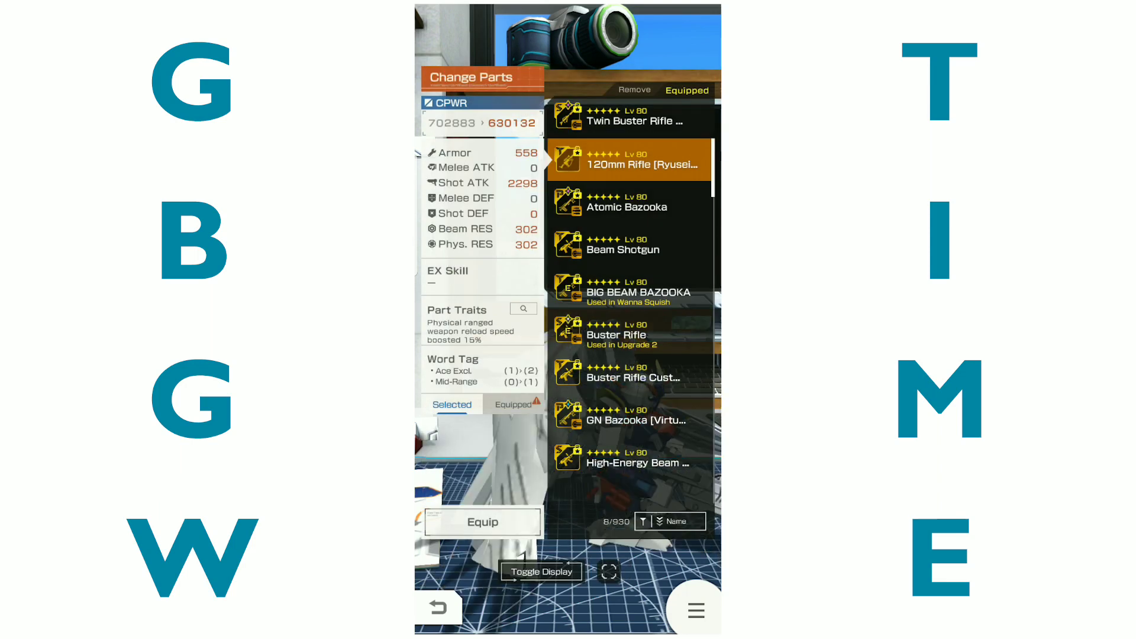
click(631, 249)
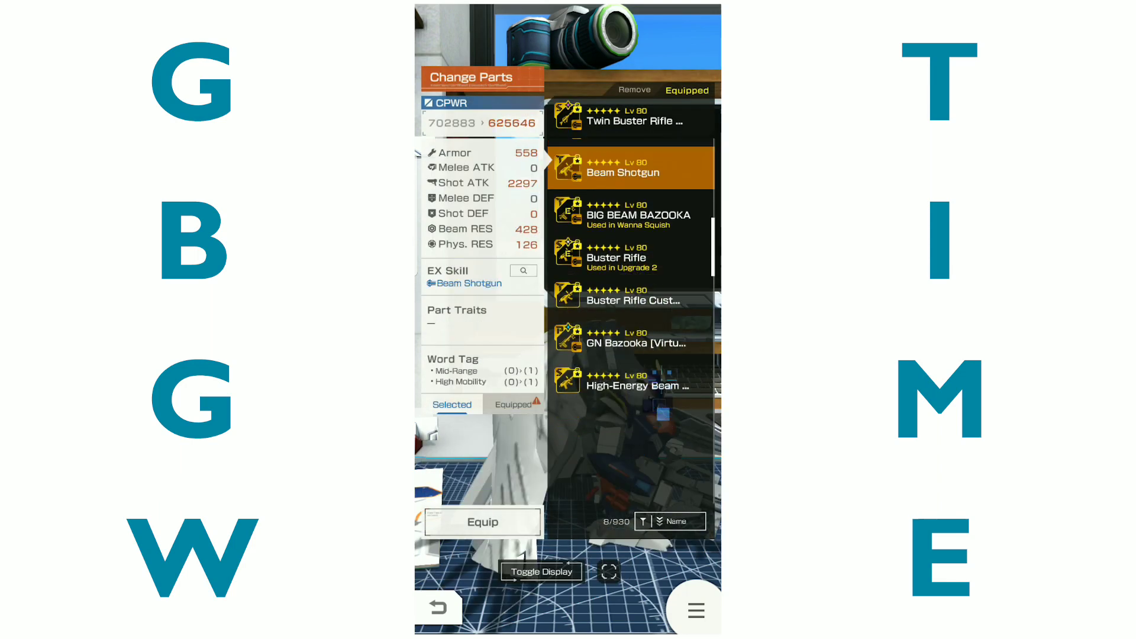
click(631, 336)
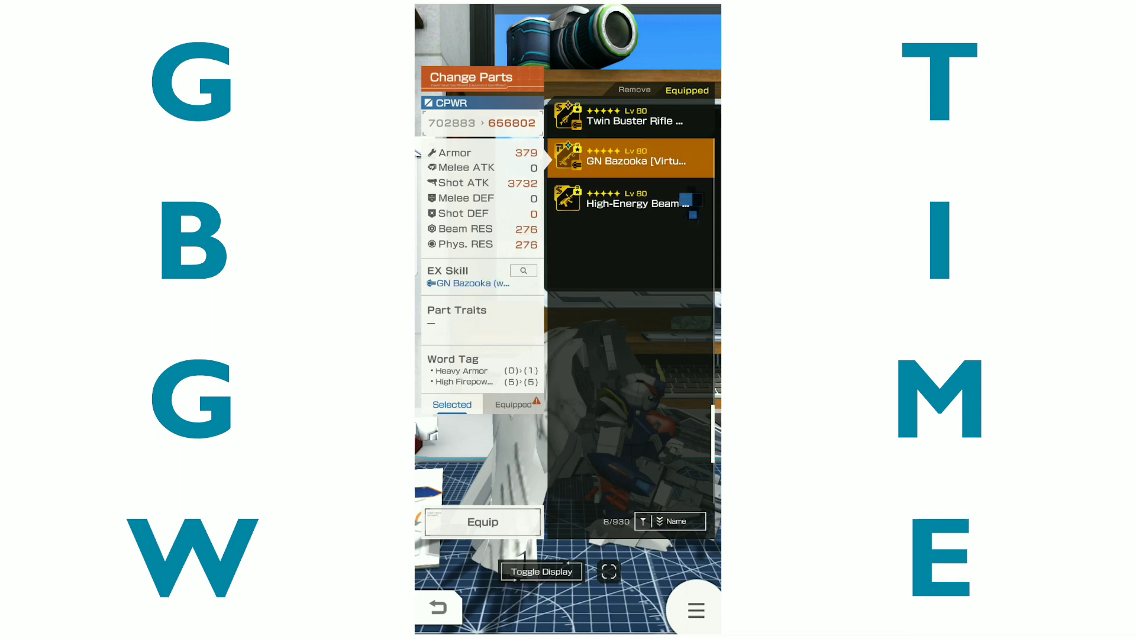
click(628, 150)
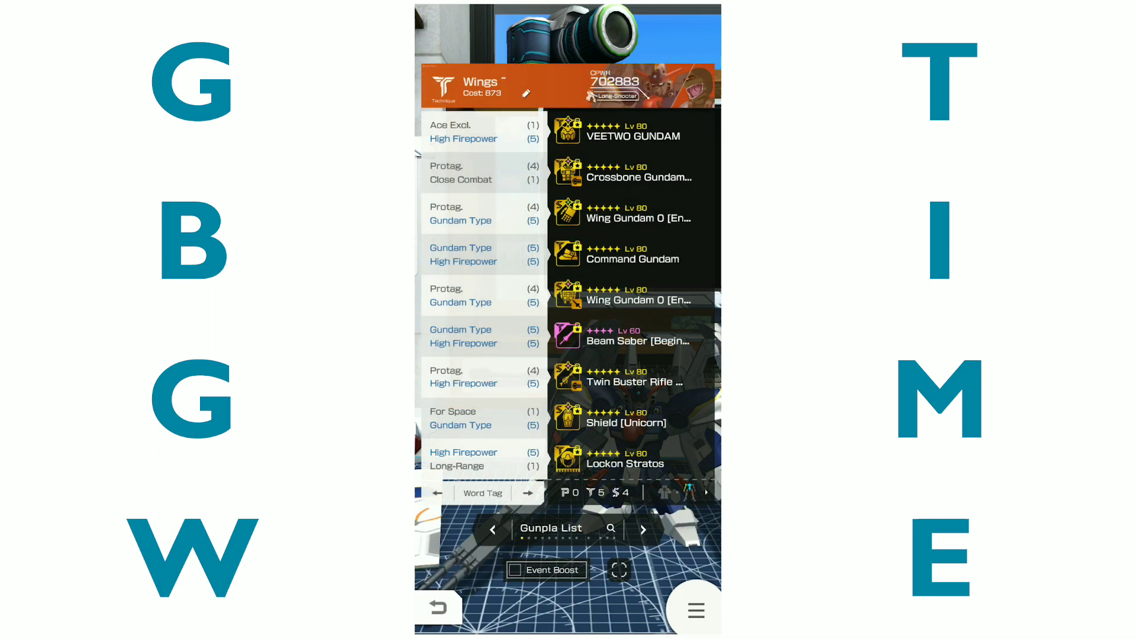
- Compare Atomic Bazooka against Twin Buster Rifle details and keep the Twin Buster Rifle
click(634, 376)
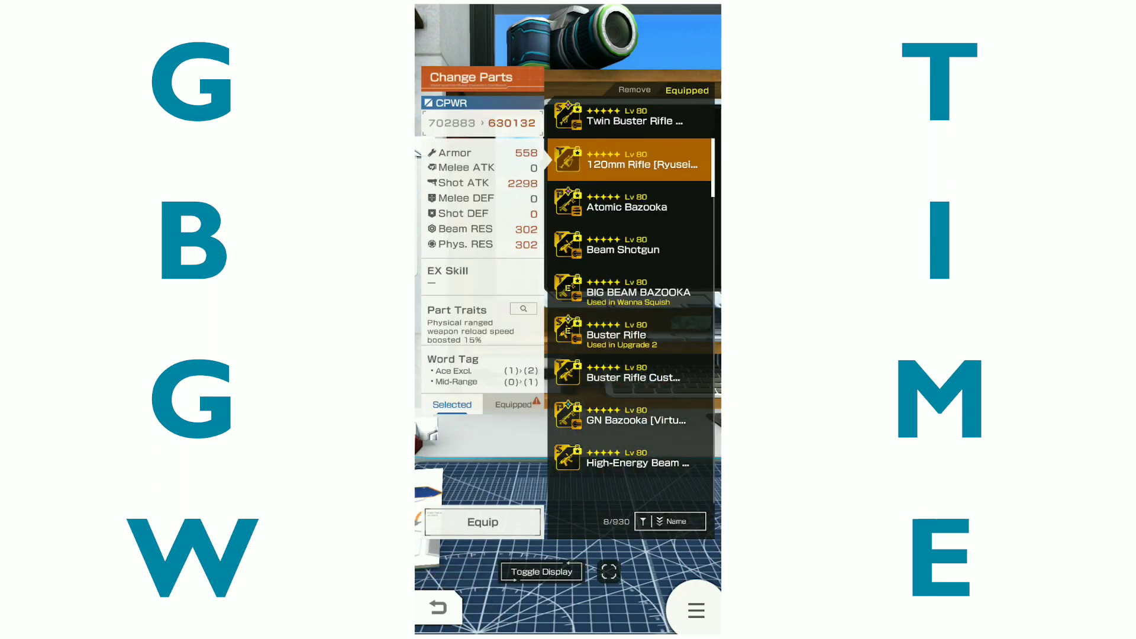
click(631, 202)
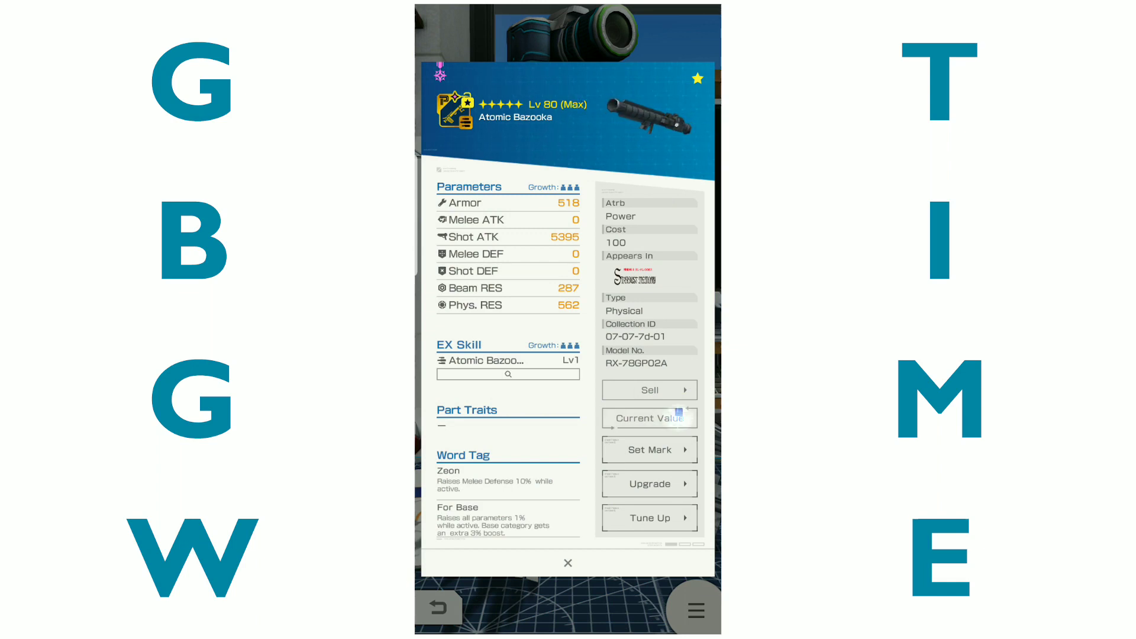
click(649, 418)
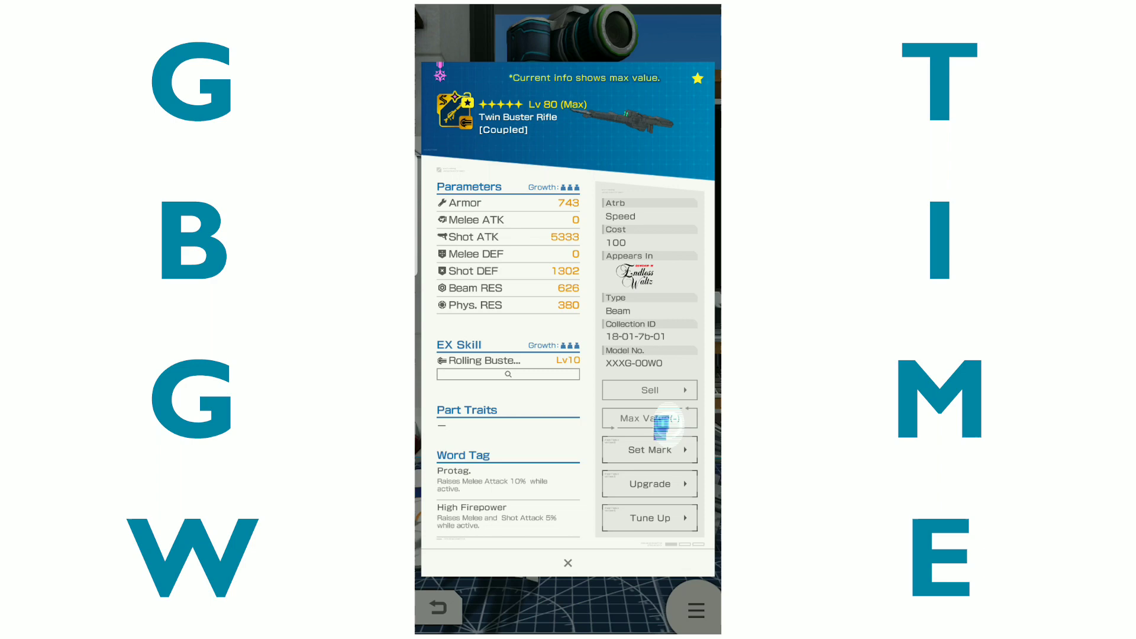
click(649, 417)
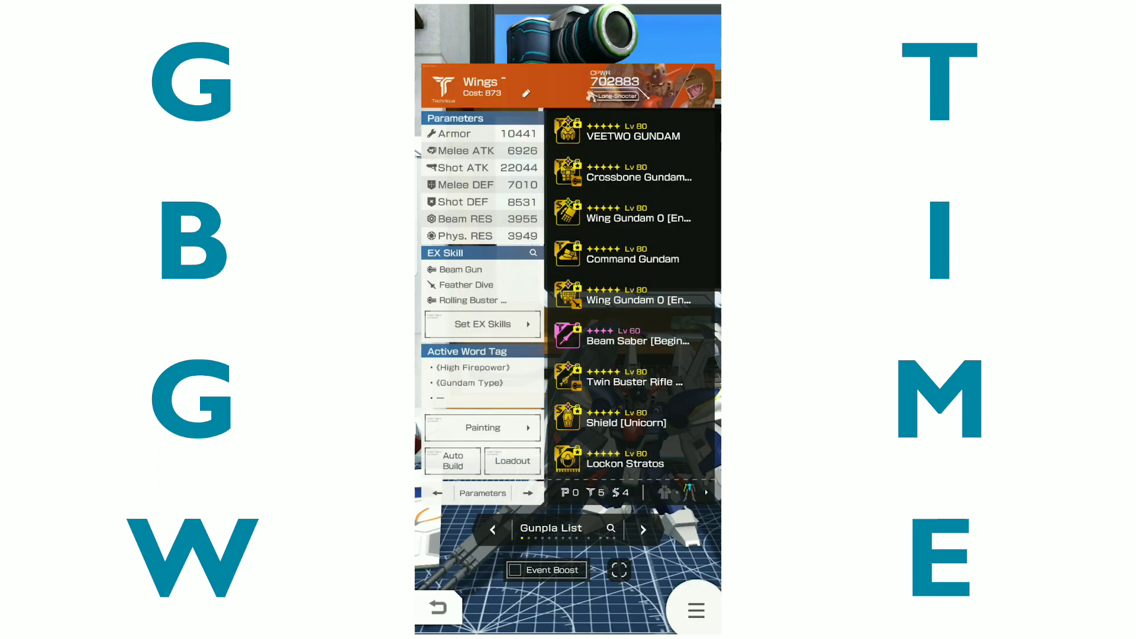
click(483, 428)
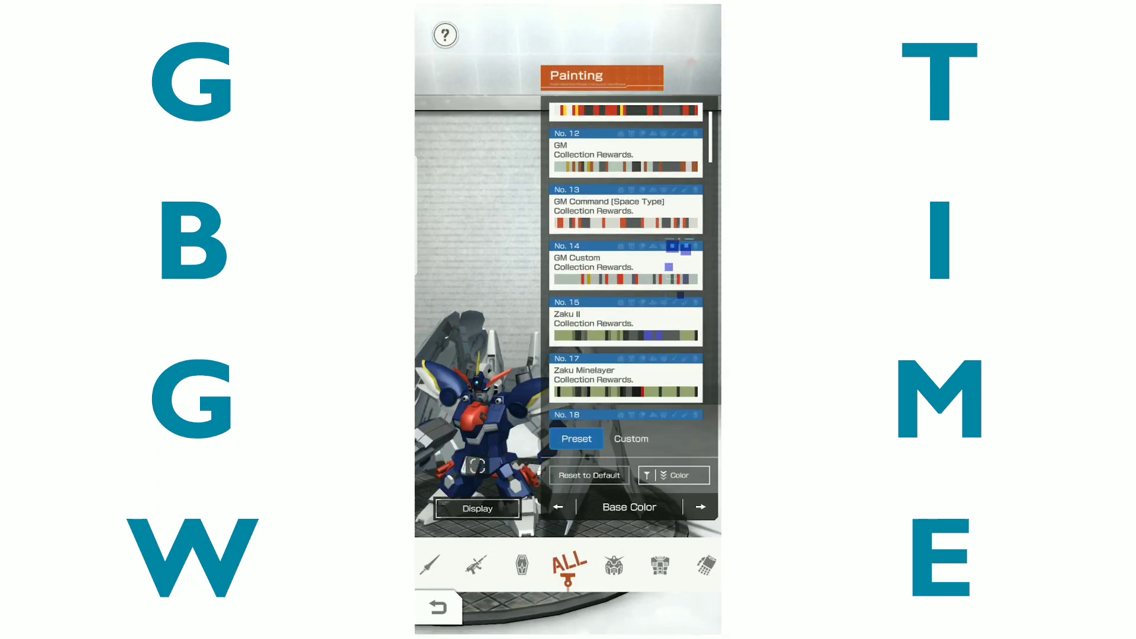
scroll(down, 3)
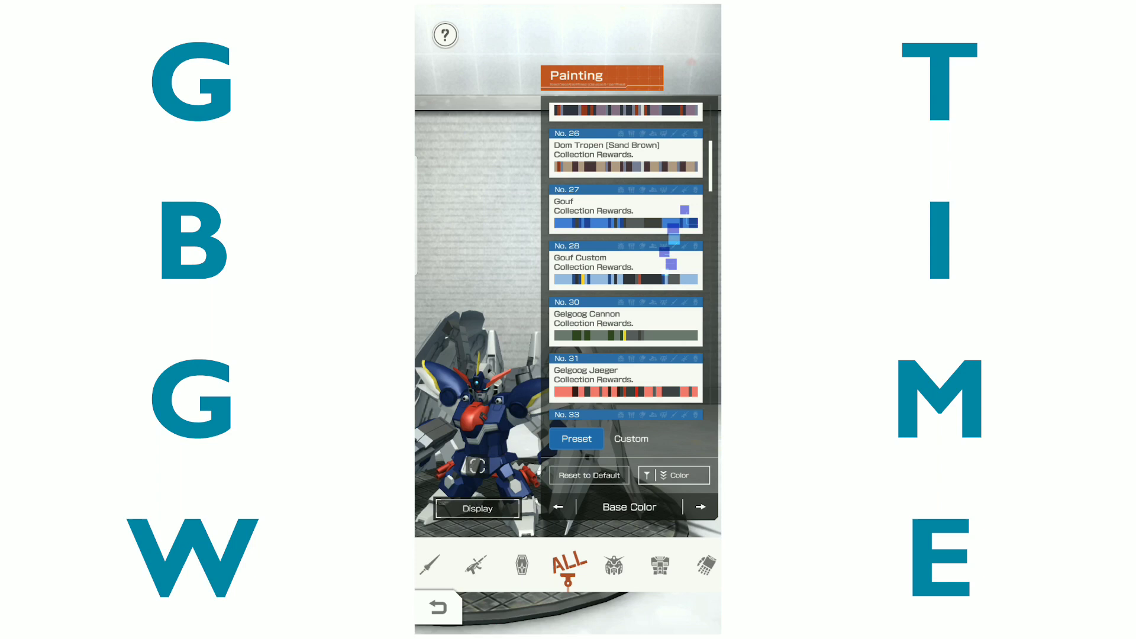
scroll(down, 3)
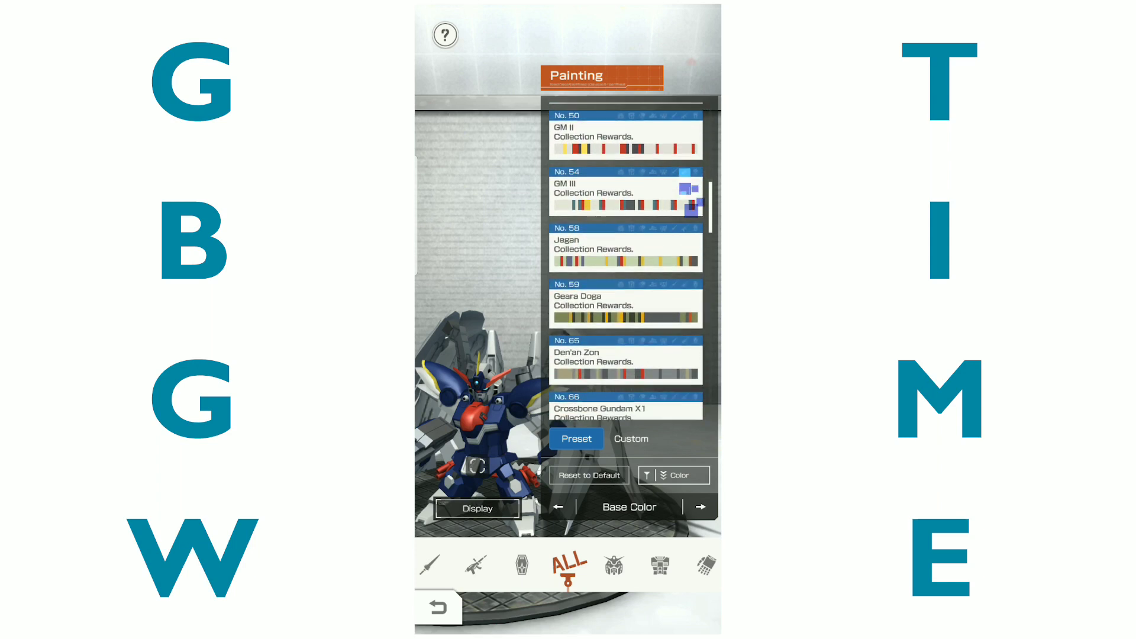
scroll(down, 3)
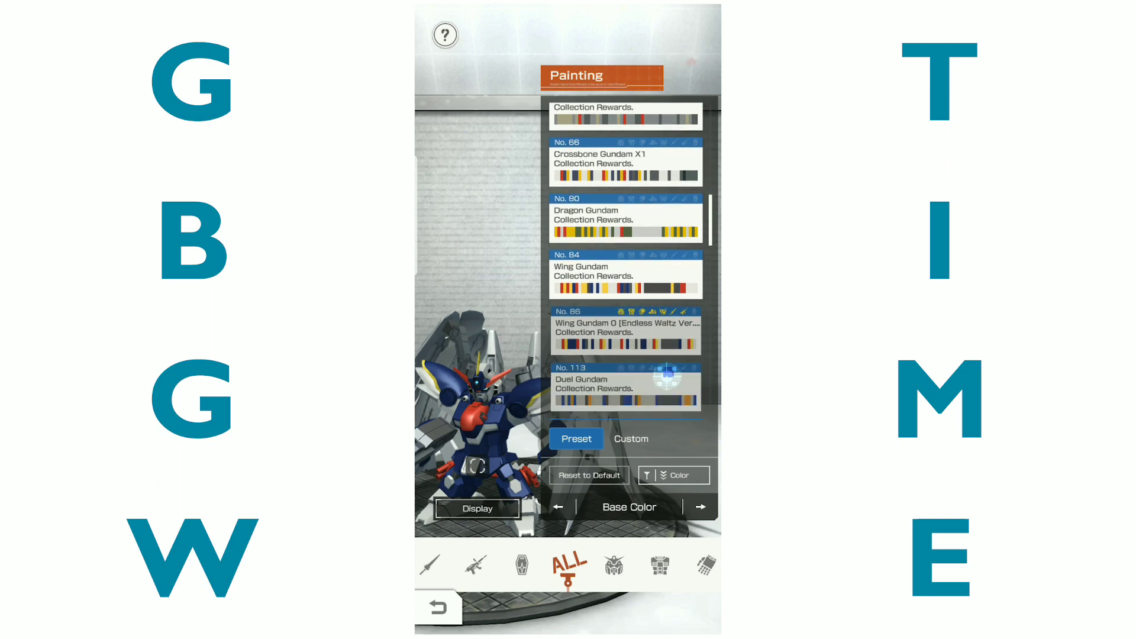
scroll(down, 3)
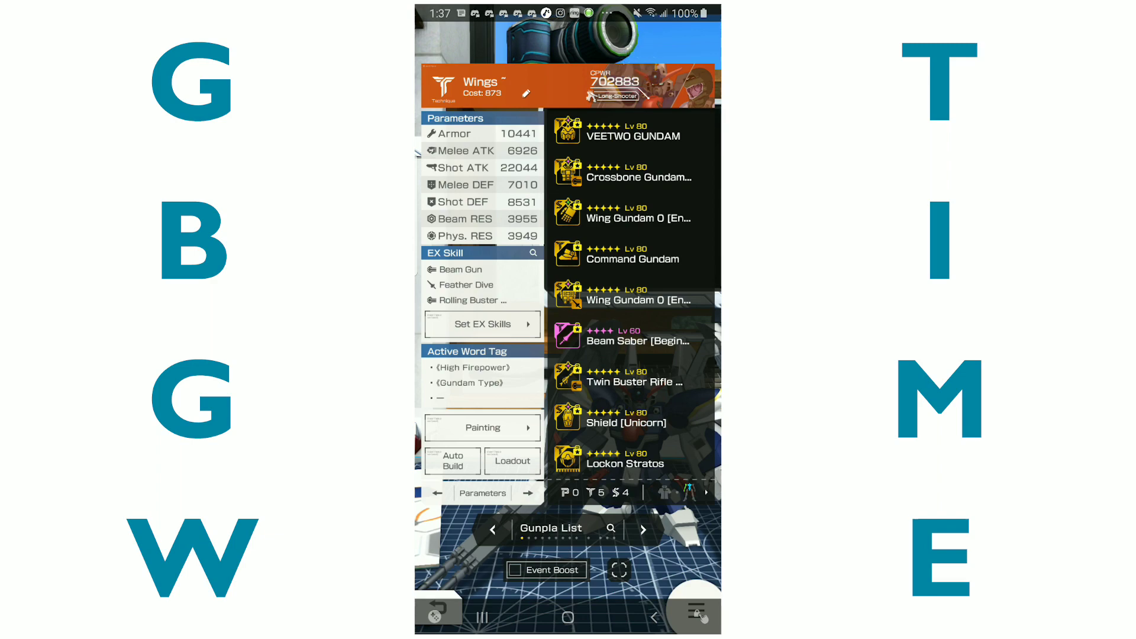
- Switch Gunpla and read the Gusion Rebake part's Four-Arm Combat skill description
click(693, 613)
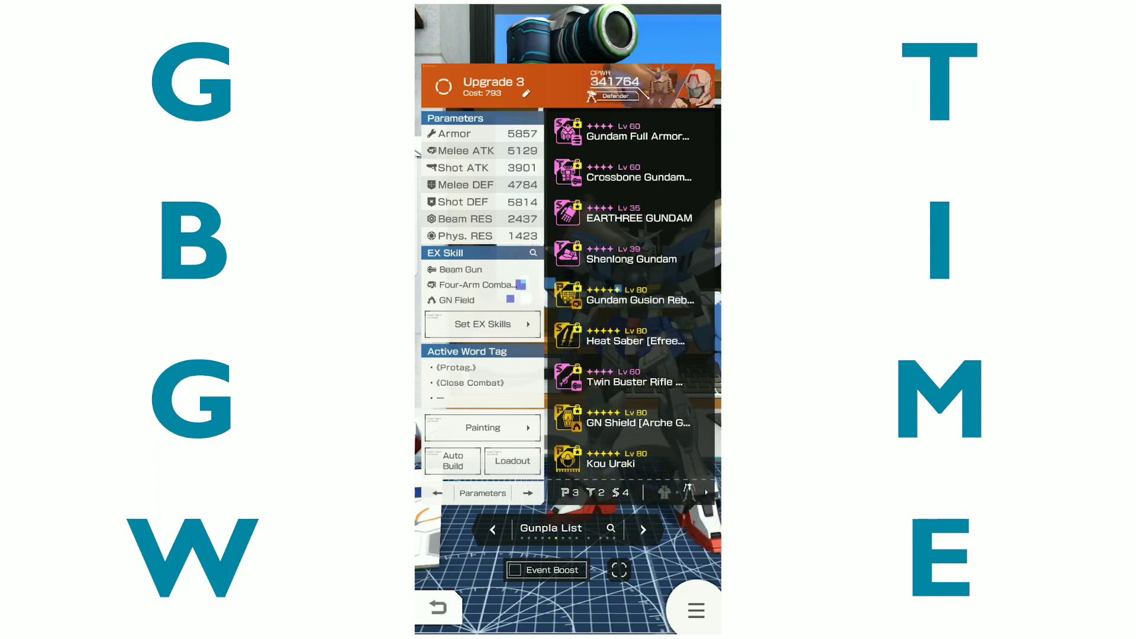
click(634, 295)
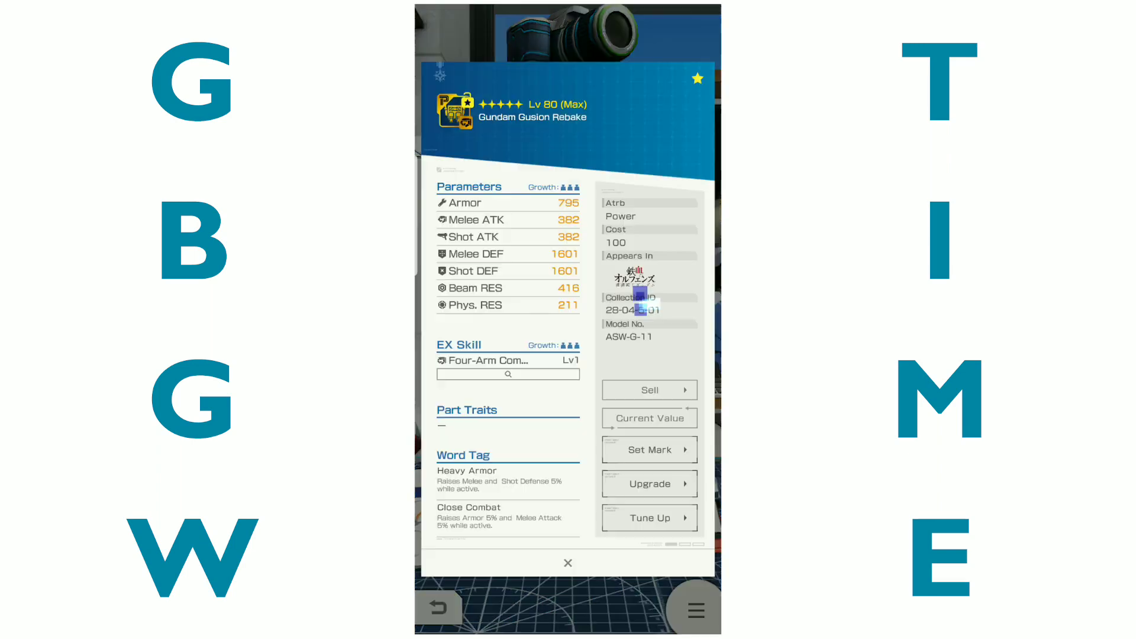
click(508, 361)
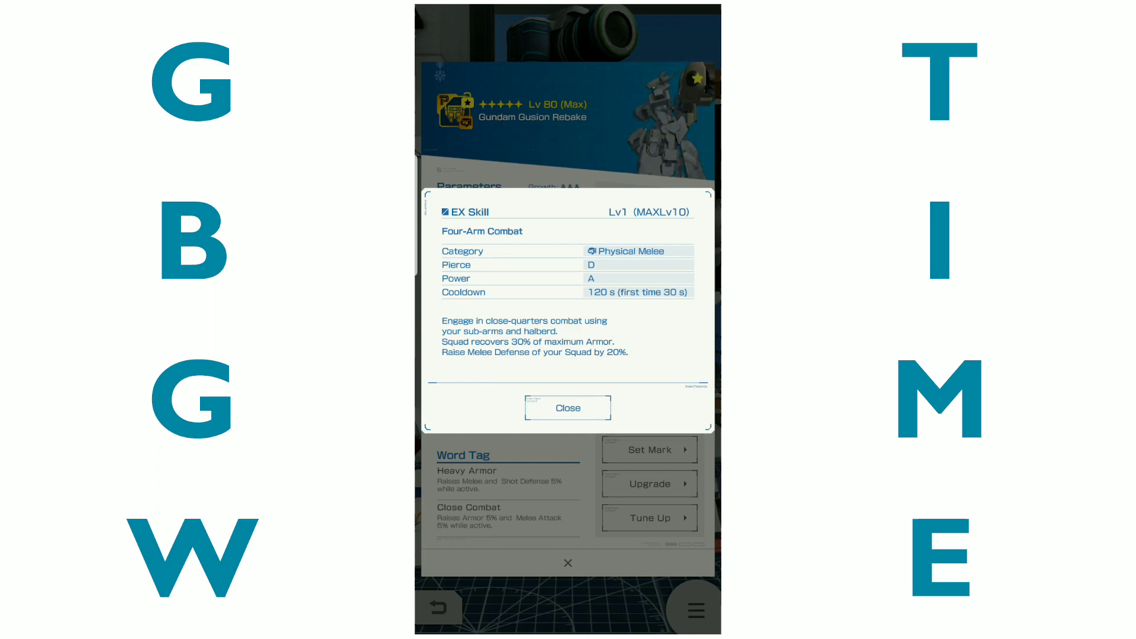
click(567, 409)
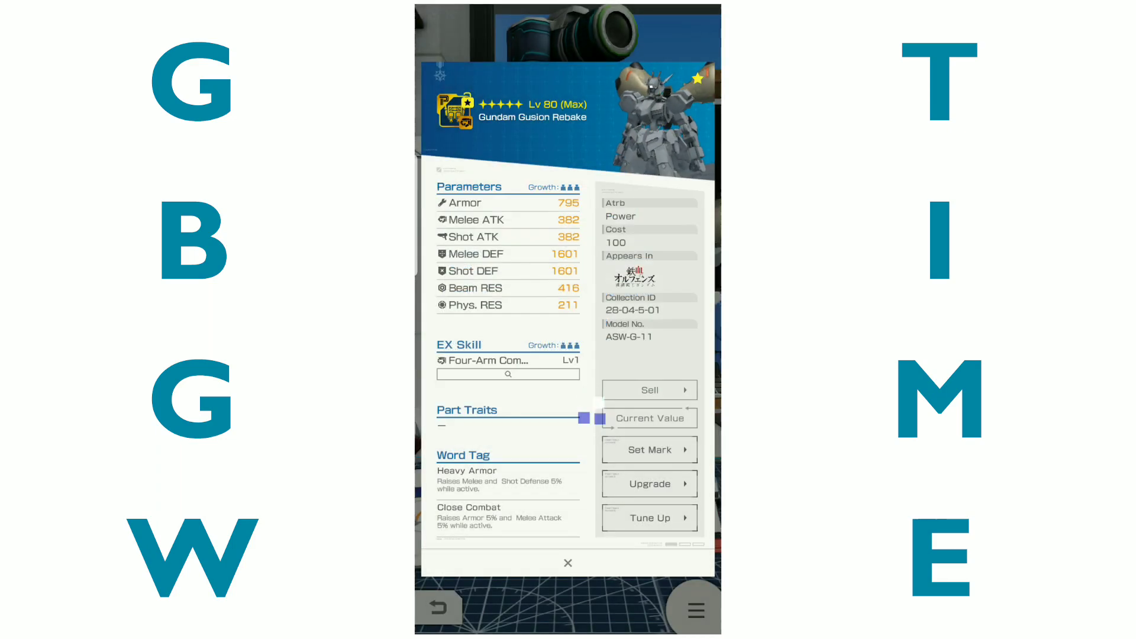
- Check the Banshee part's Double Saber Rush skill, landing on the Wanna Squish build
click(650, 483)
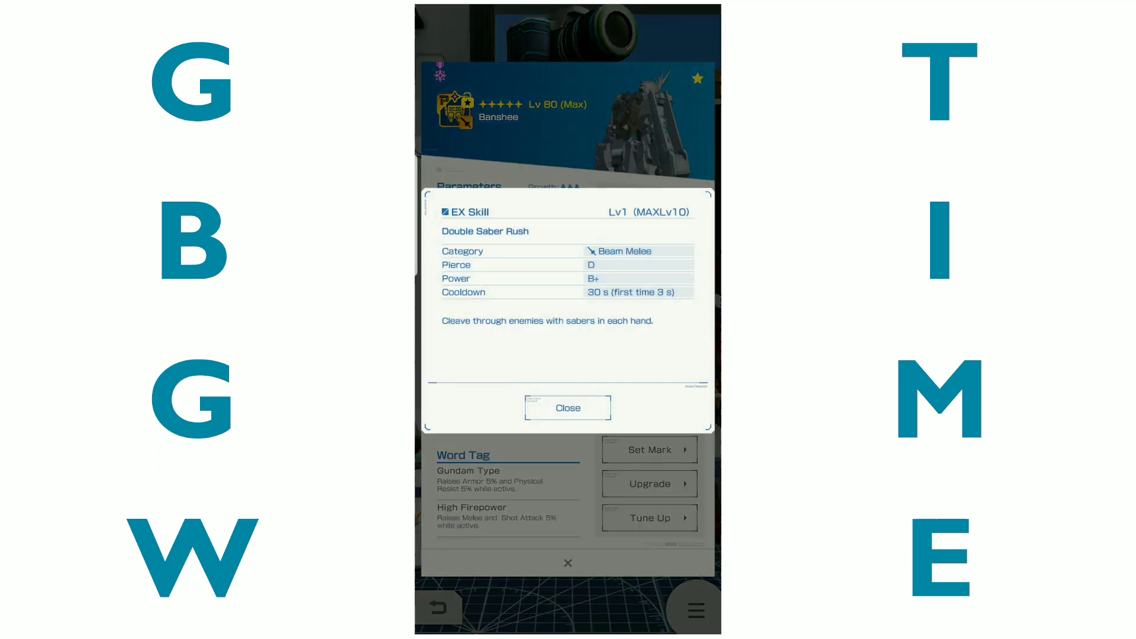
click(567, 408)
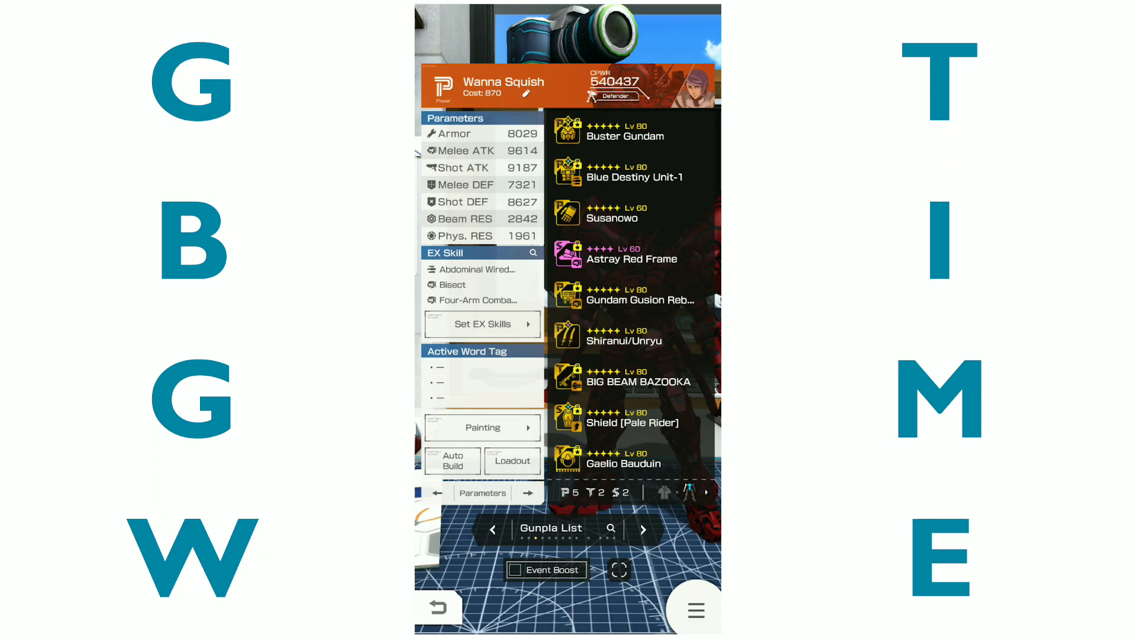
- Check Four-Arm Combat in Set EX Skills, exit to the Arena and collect 3-on-3 rewards
click(482, 325)
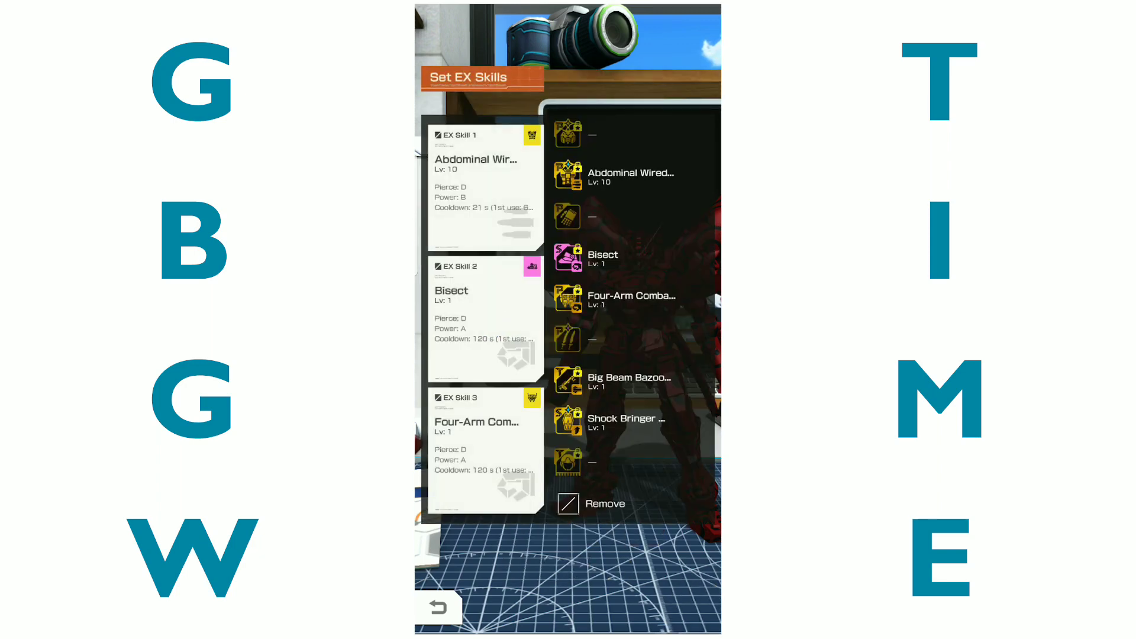
click(631, 296)
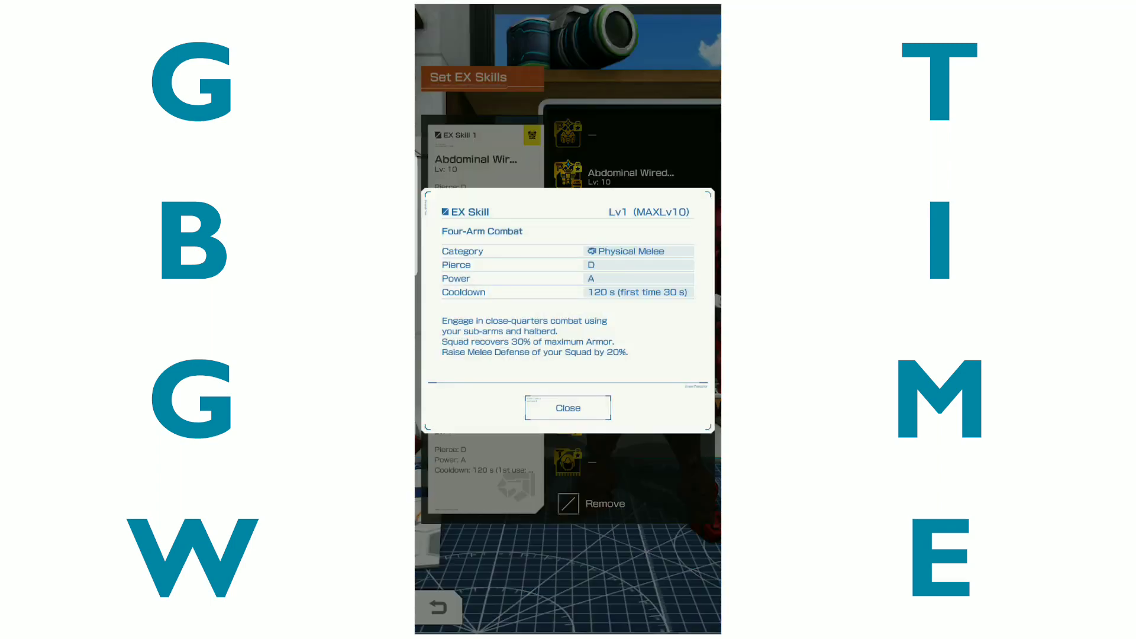
click(567, 407)
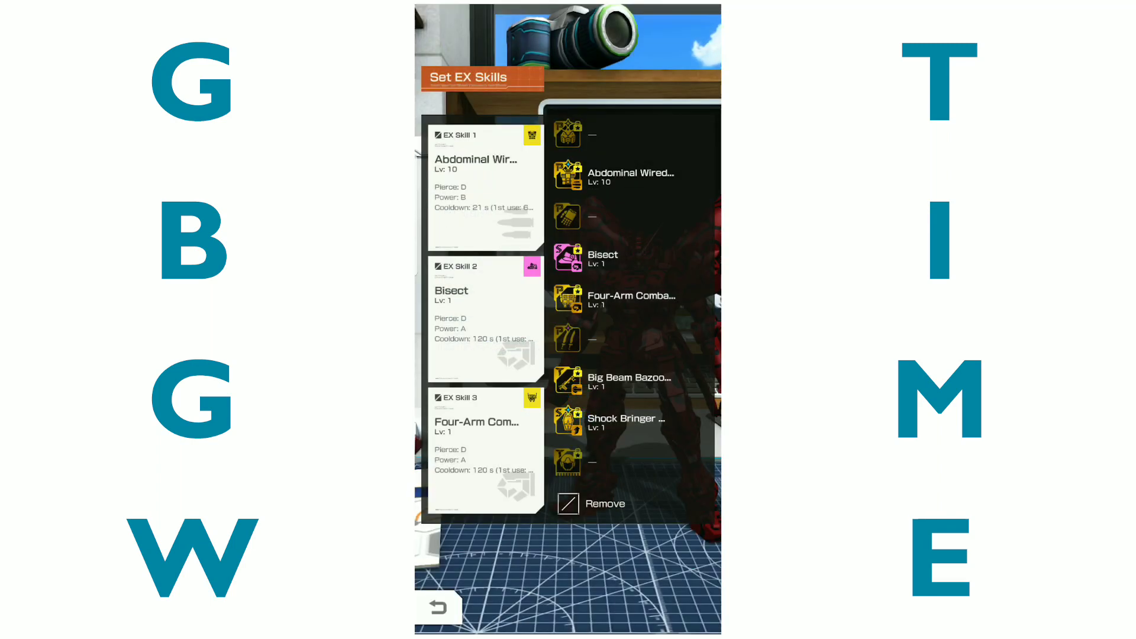
click(438, 607)
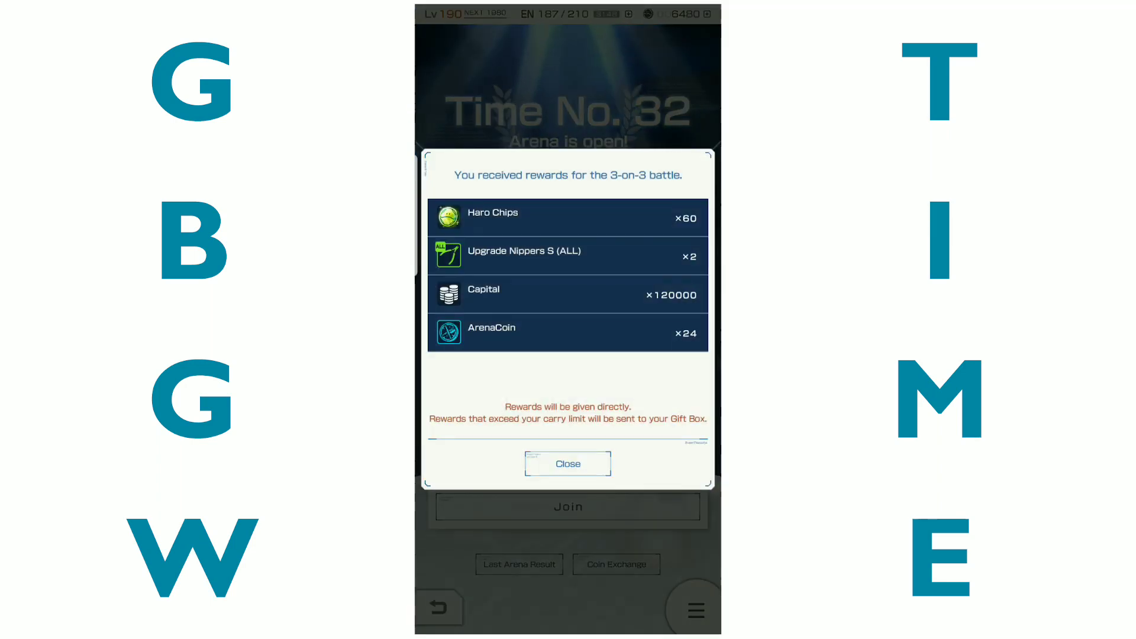
click(567, 463)
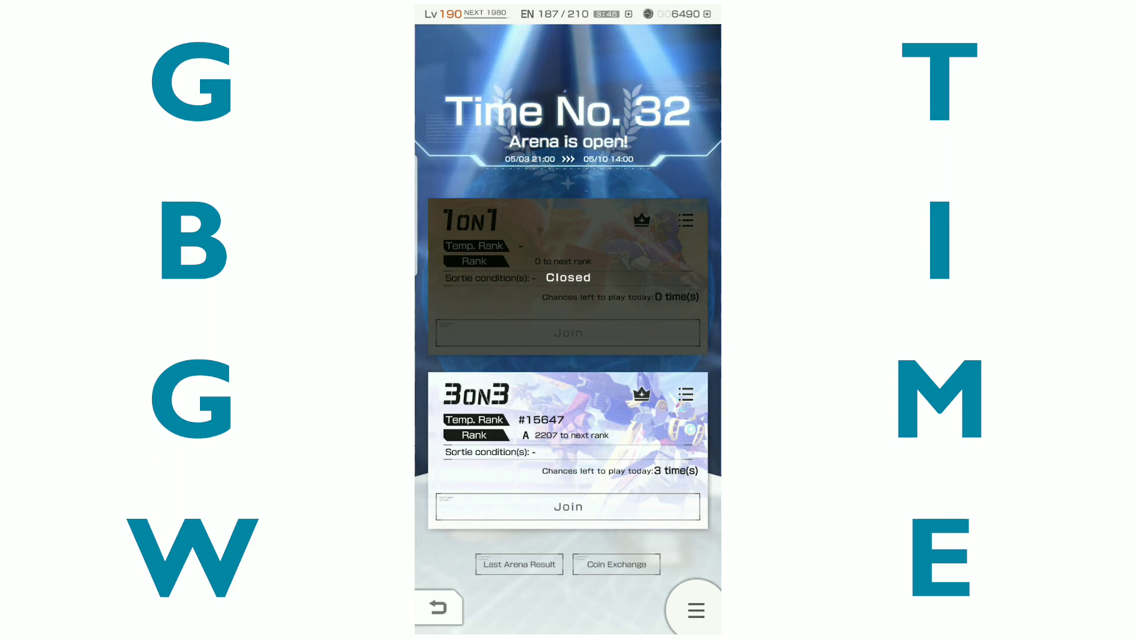
- Join the 3-on-3 arena and sortie against an opponent squad
click(567, 506)
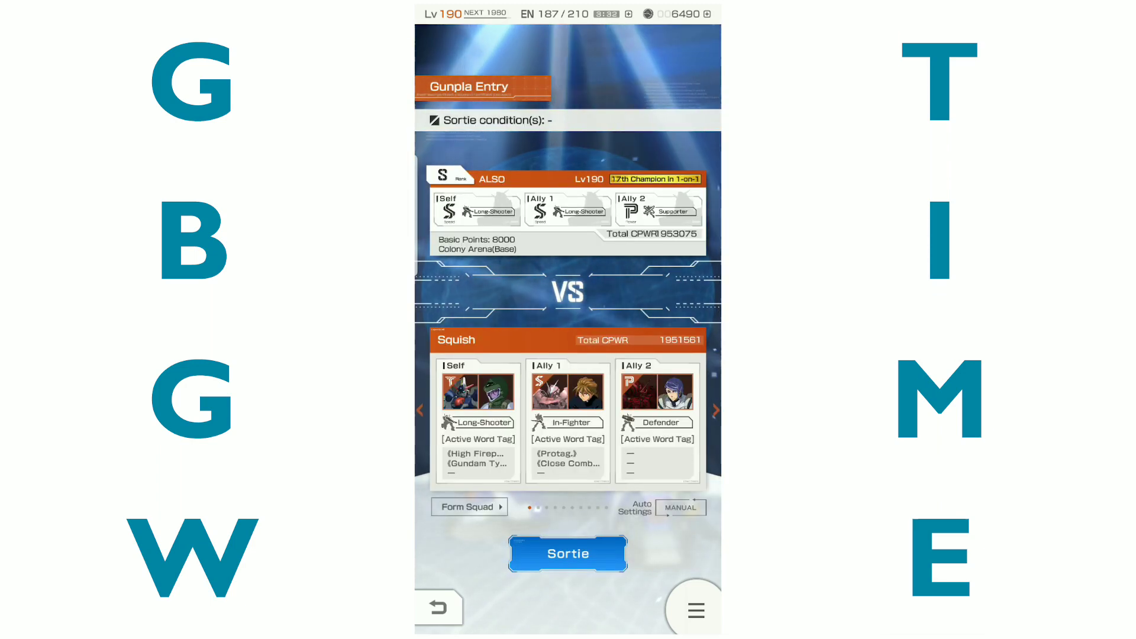
click(567, 553)
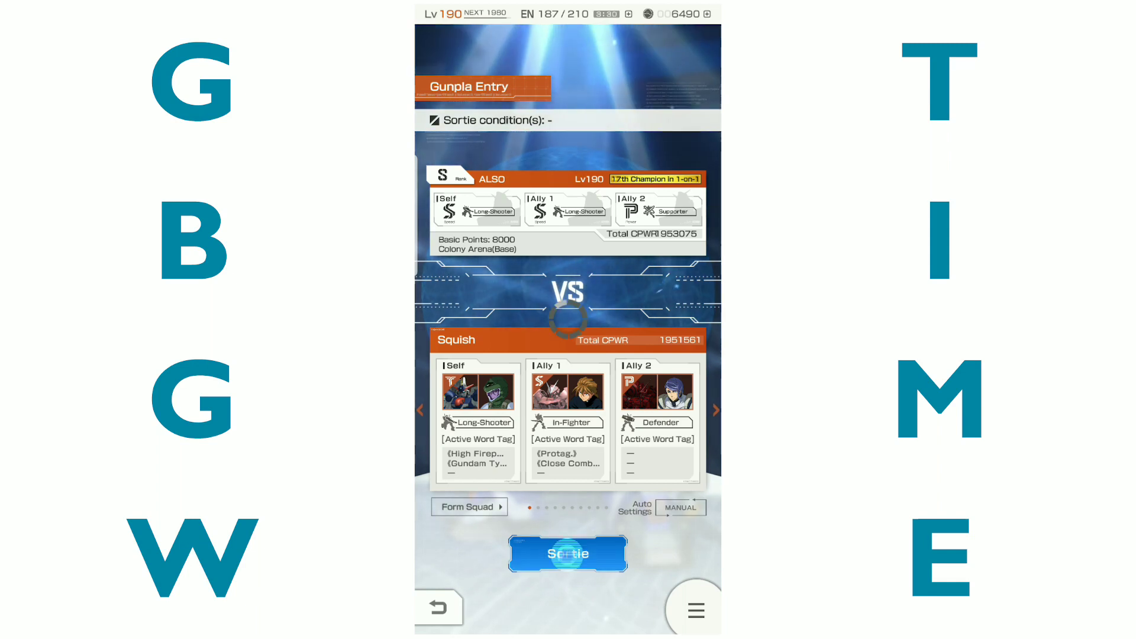
click(567, 553)
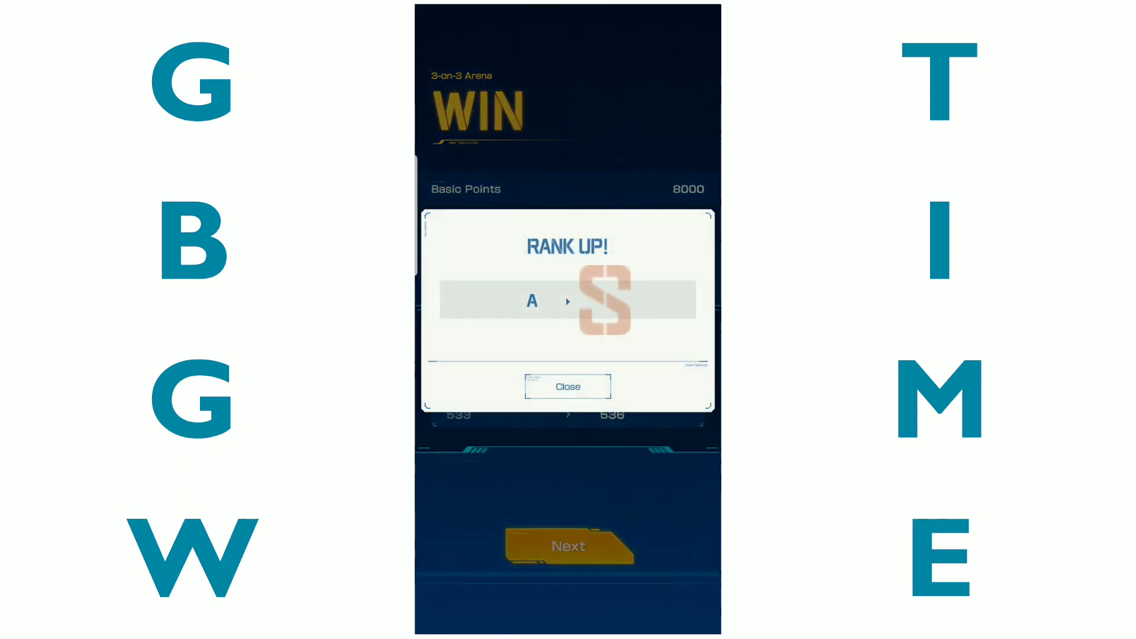
- Dismiss the rank-up notice and continue past the battle results toward the next 3-on-3 match
click(567, 386)
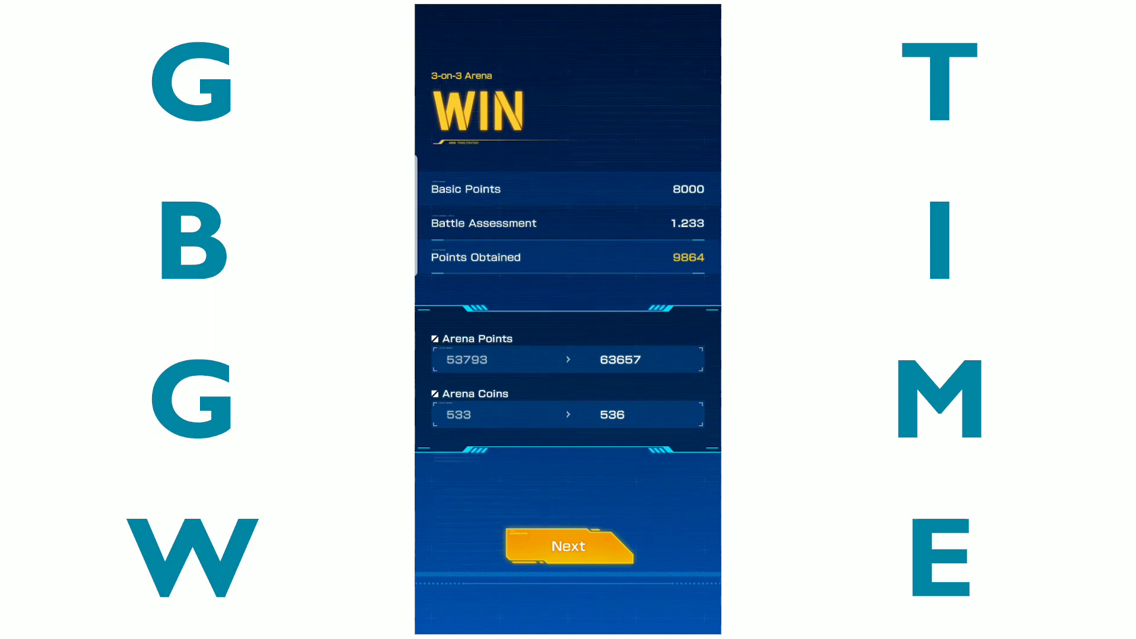
click(568, 545)
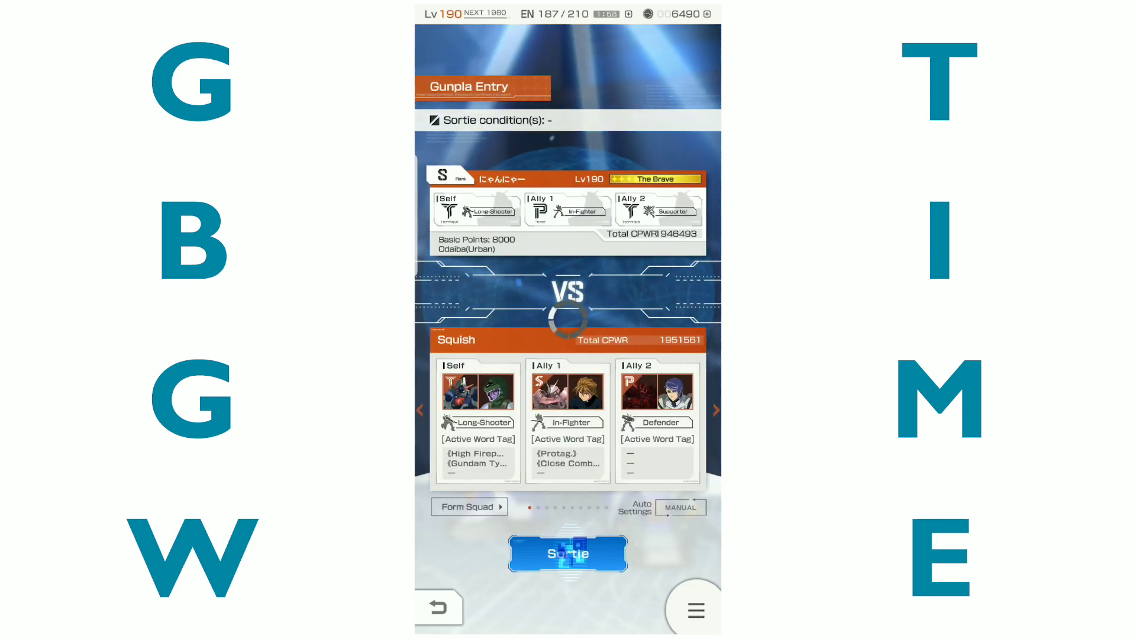
- Sortie against the Odaiba squad and attack with skills until the battle is won
click(567, 552)
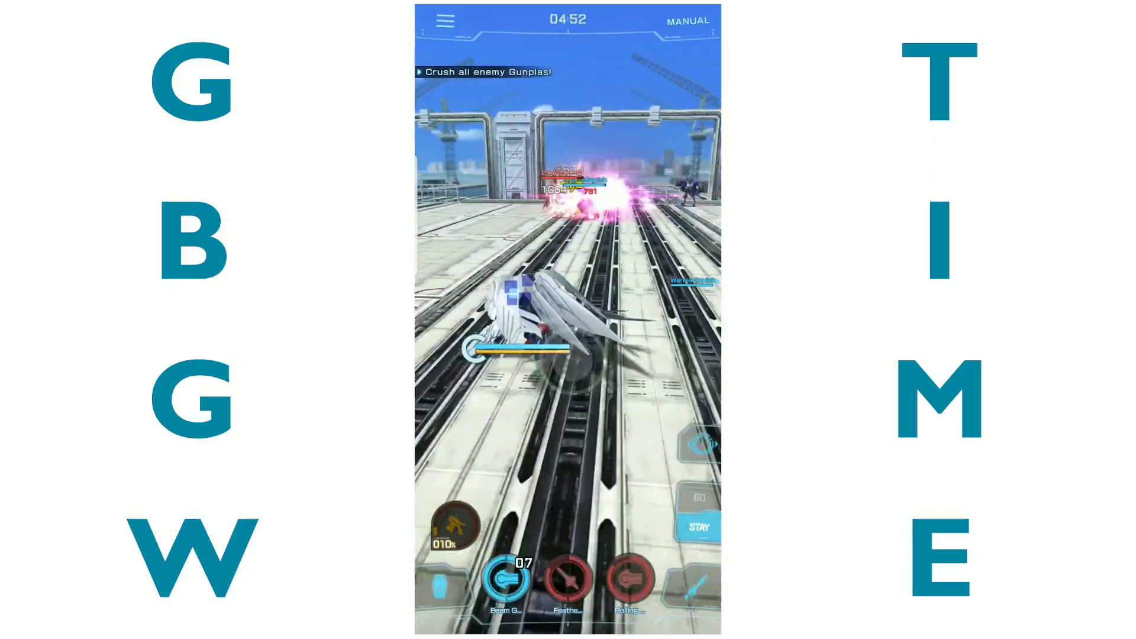
click(508, 584)
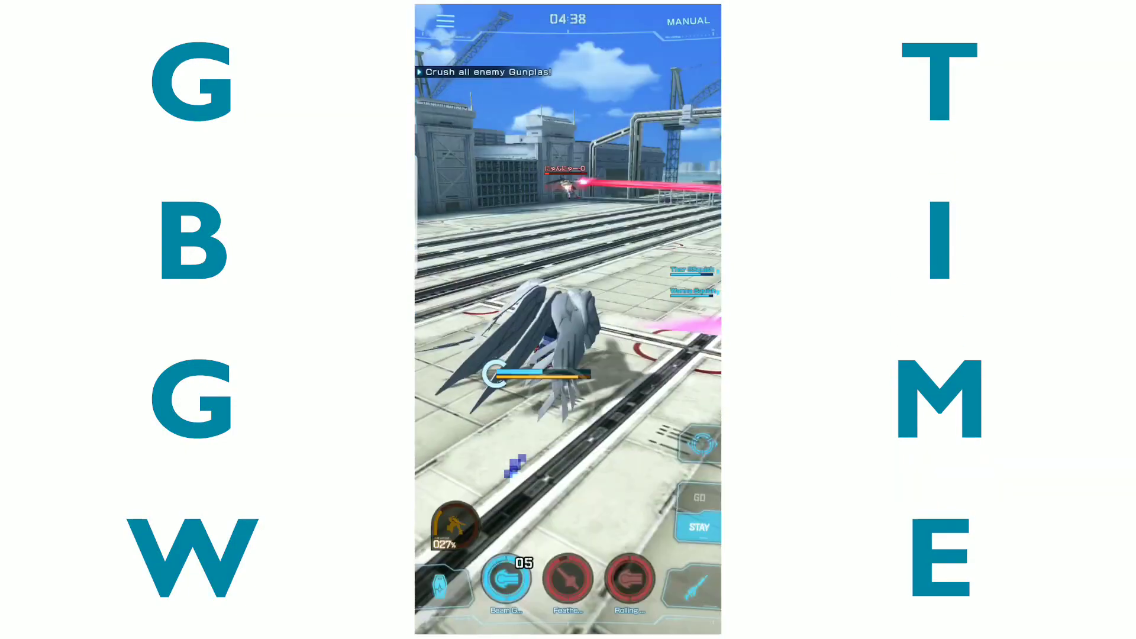
click(628, 582)
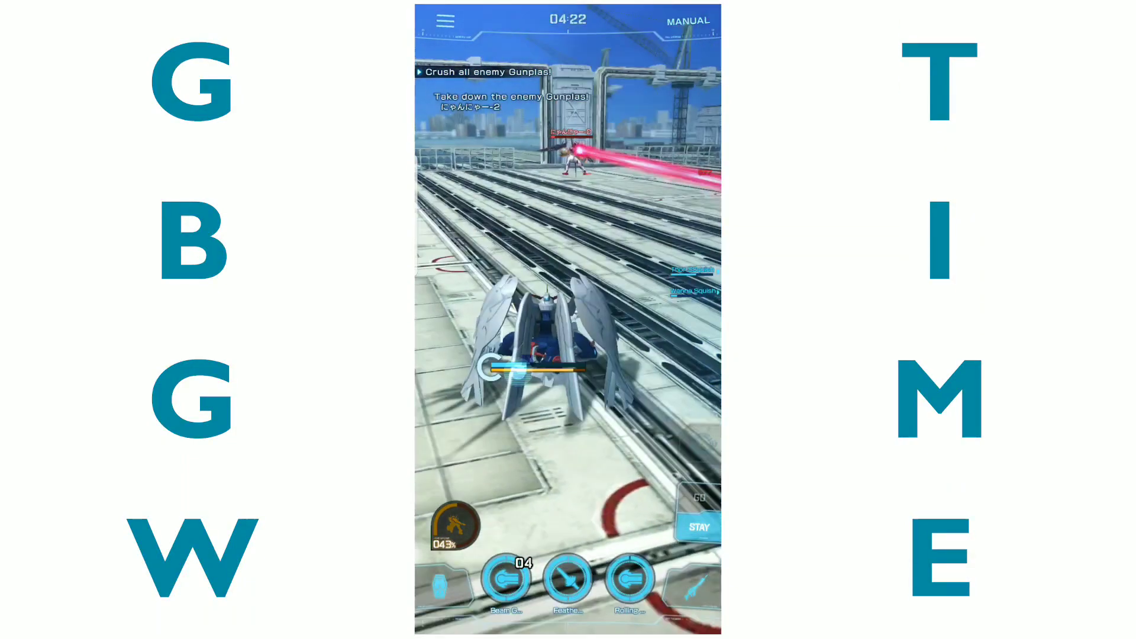
click(505, 587)
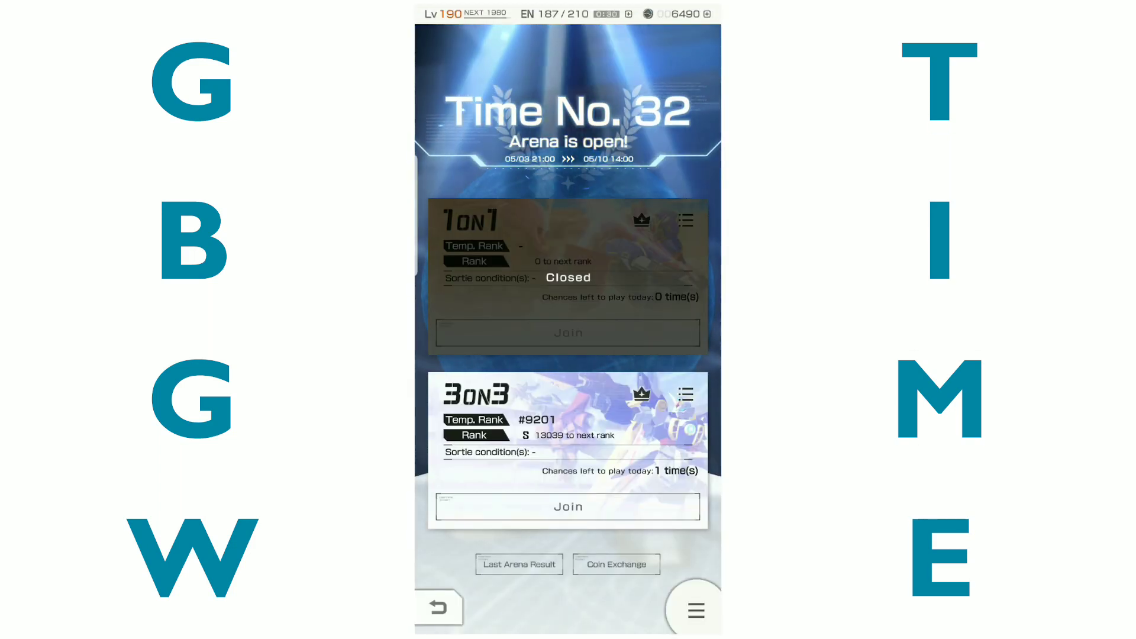
- Join the 3-on-3 arena and select Jack's Lv190 Lunar Arena squad as the opponent
click(568, 506)
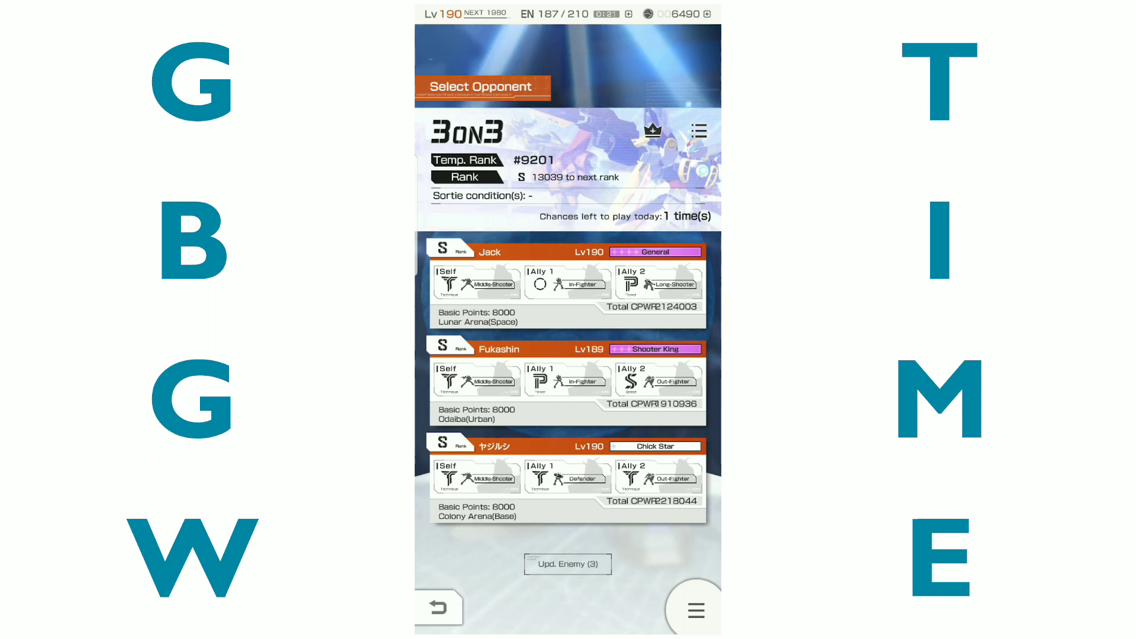
click(567, 377)
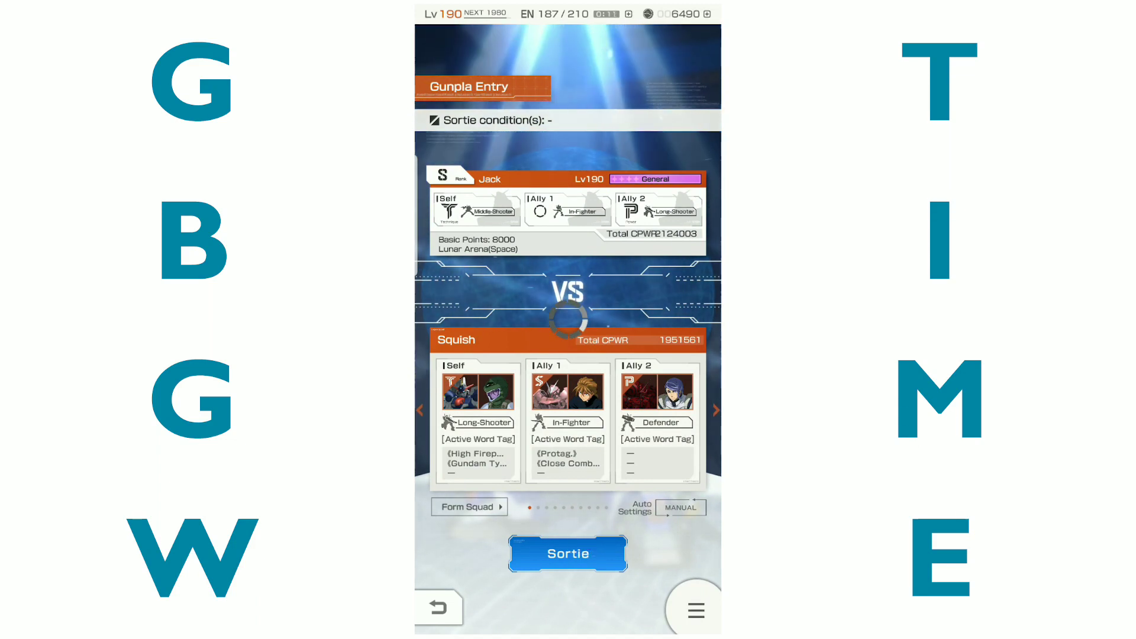
- Sortie into the Lunar Arena and attack Jack's squad until all enemies are destroyed for the WIN
click(568, 553)
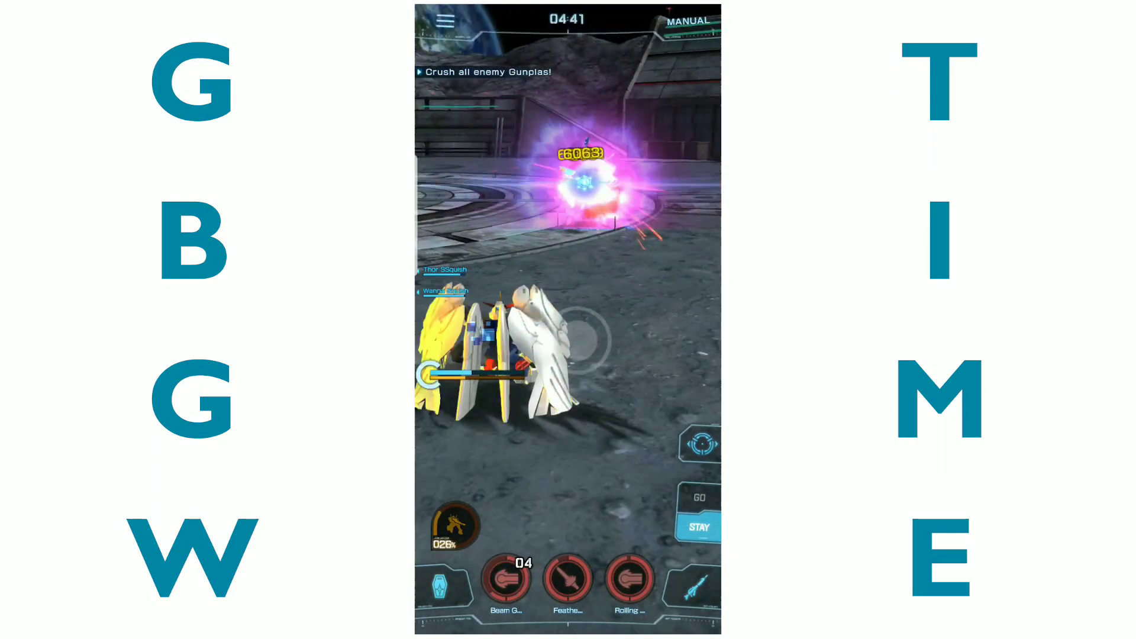
click(505, 583)
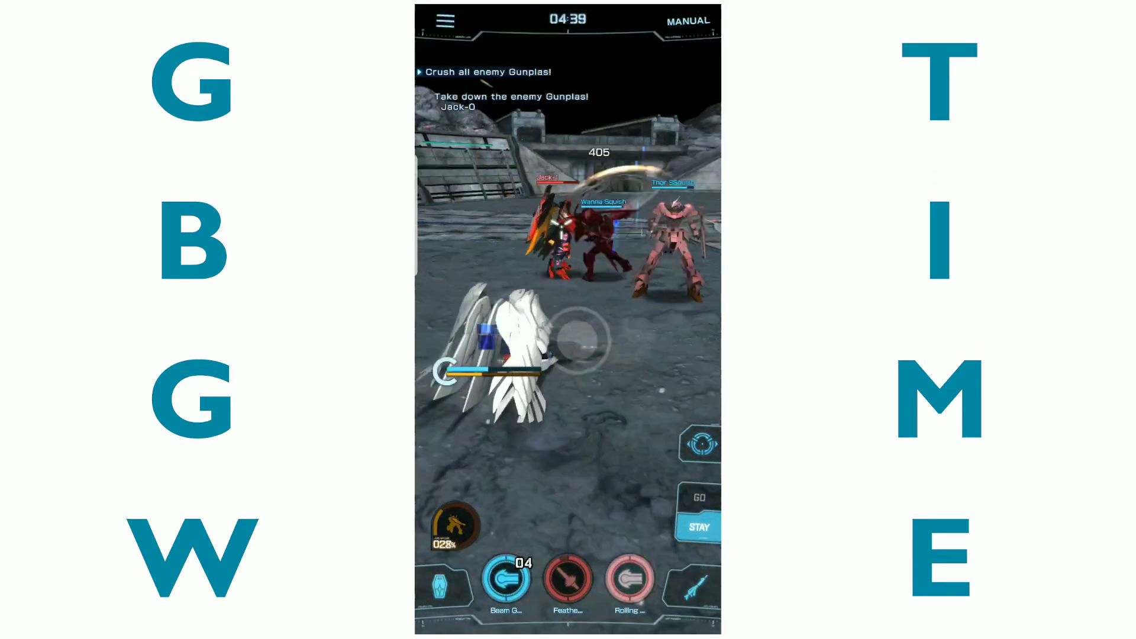
click(628, 584)
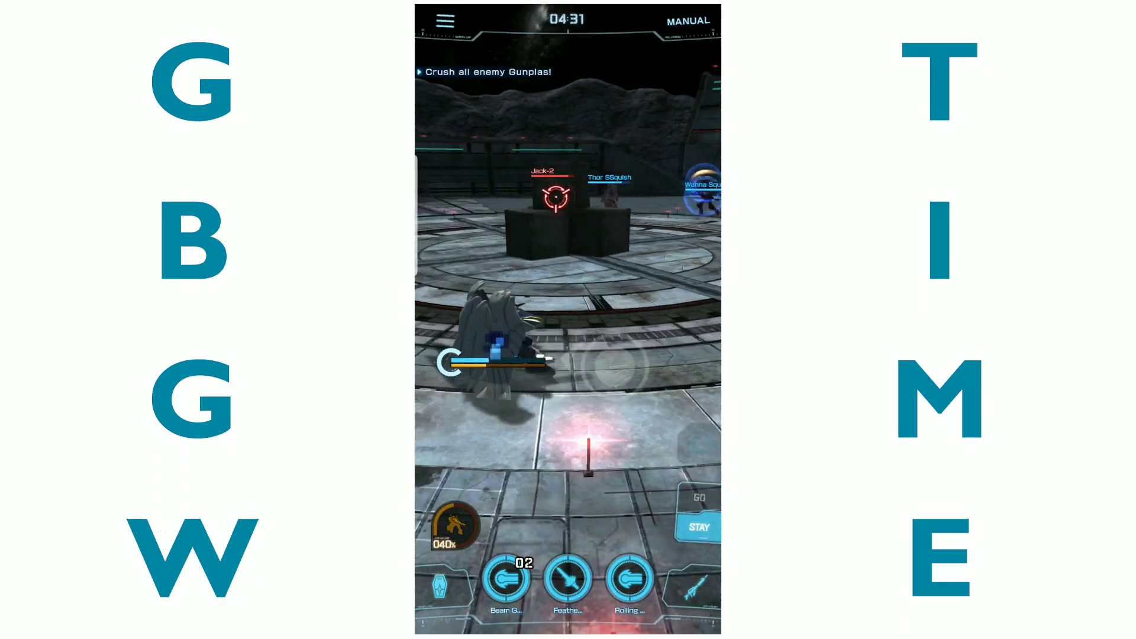
click(508, 582)
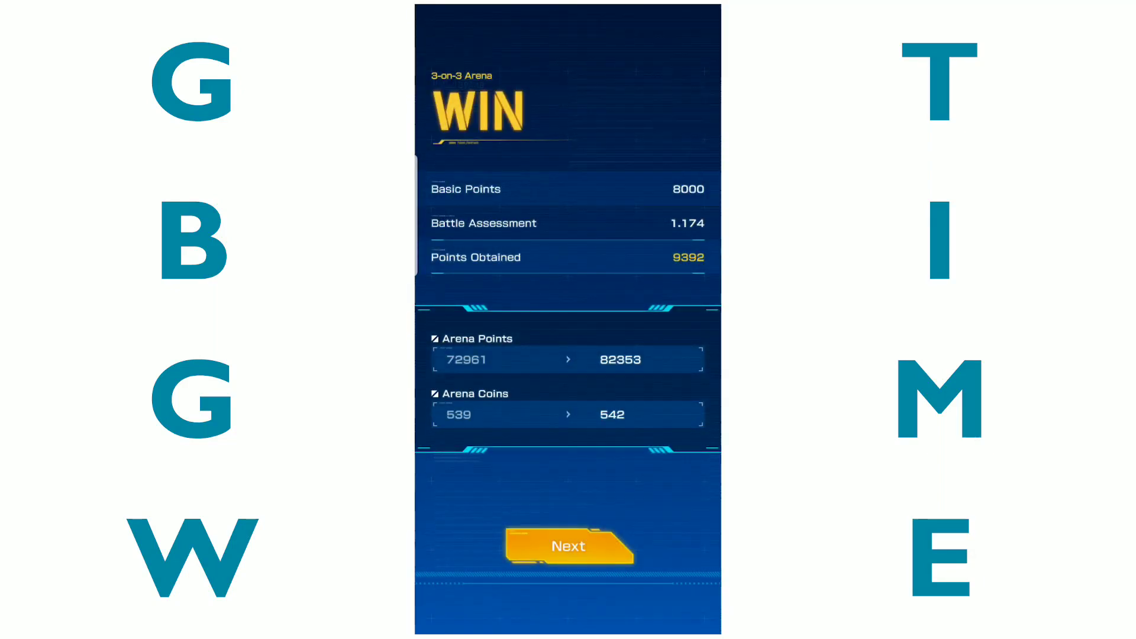
- Continue past the WIN results back to the arena lobby showing three 3-on-3 plays left
click(568, 545)
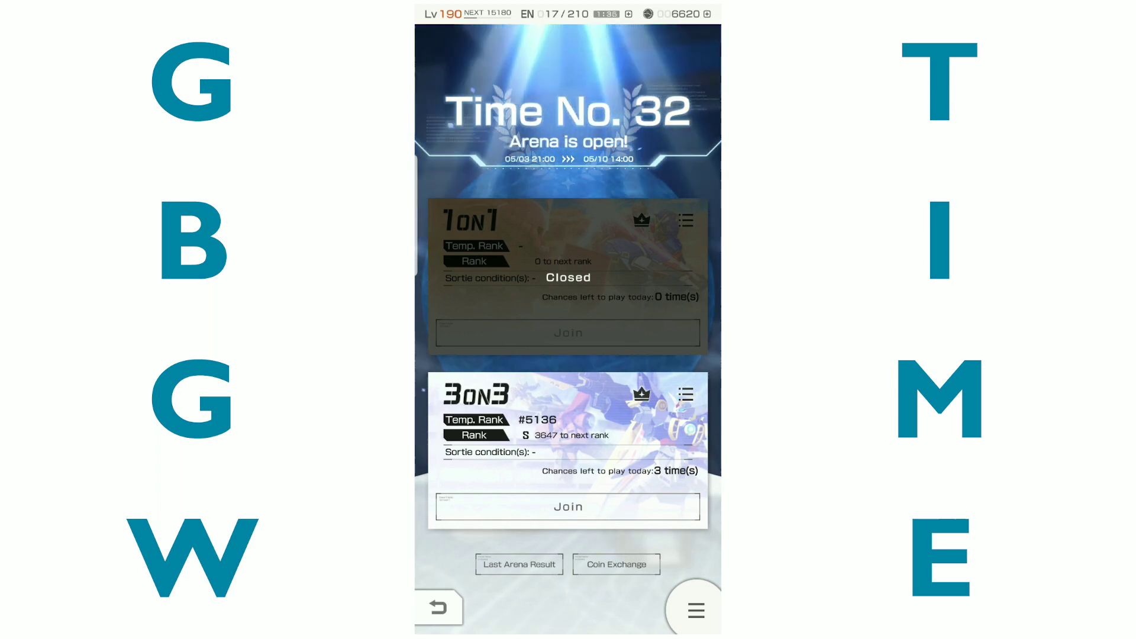
- Join the 3-on-3 arena and sortie against the Lv190 ゴー☆ジャス squad on Odaiba (Urban)
click(568, 506)
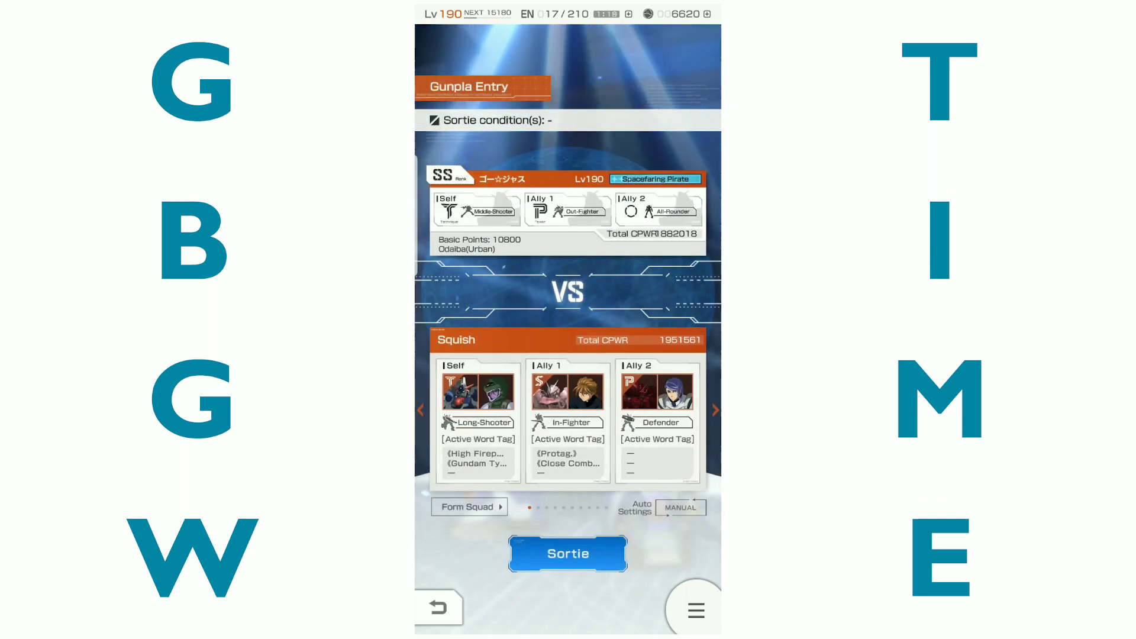
click(567, 552)
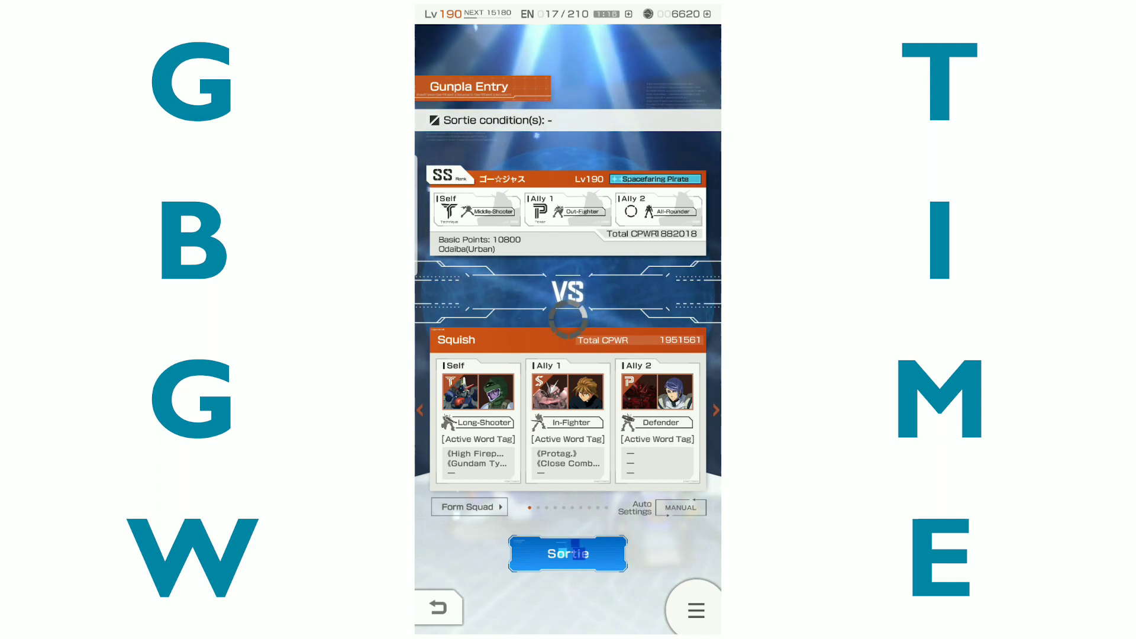
click(567, 554)
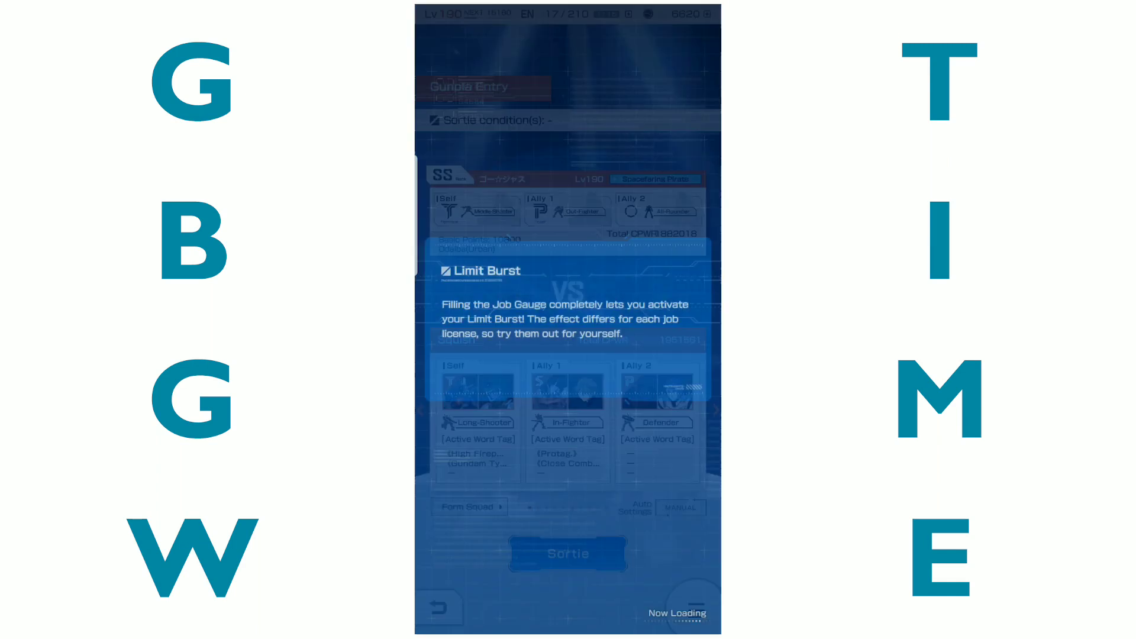
- Start the Odaiba battle and attack the enemy Gunplas with a skill until they are crushed
click(567, 554)
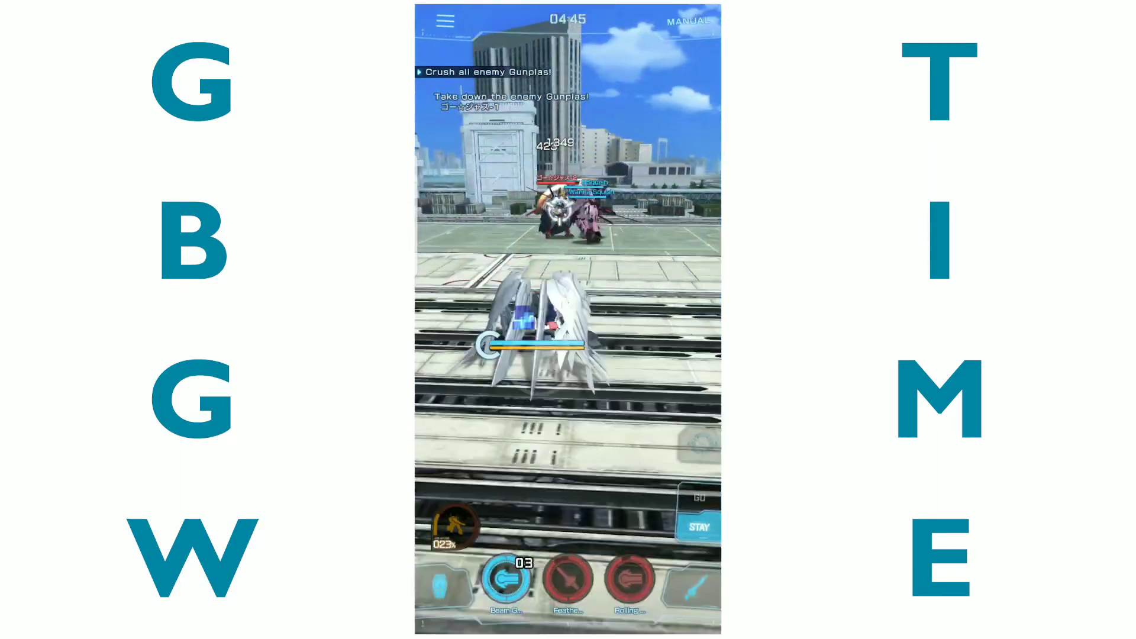
click(506, 583)
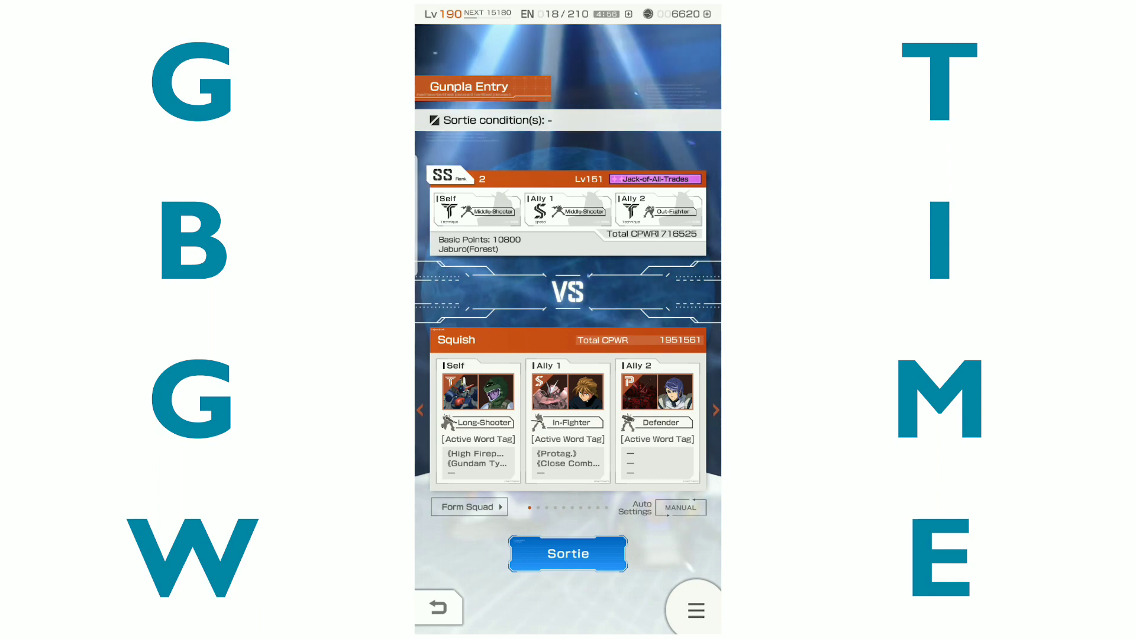
- Sortie against the Lv151 Jaburo (Forest) squad
click(567, 554)
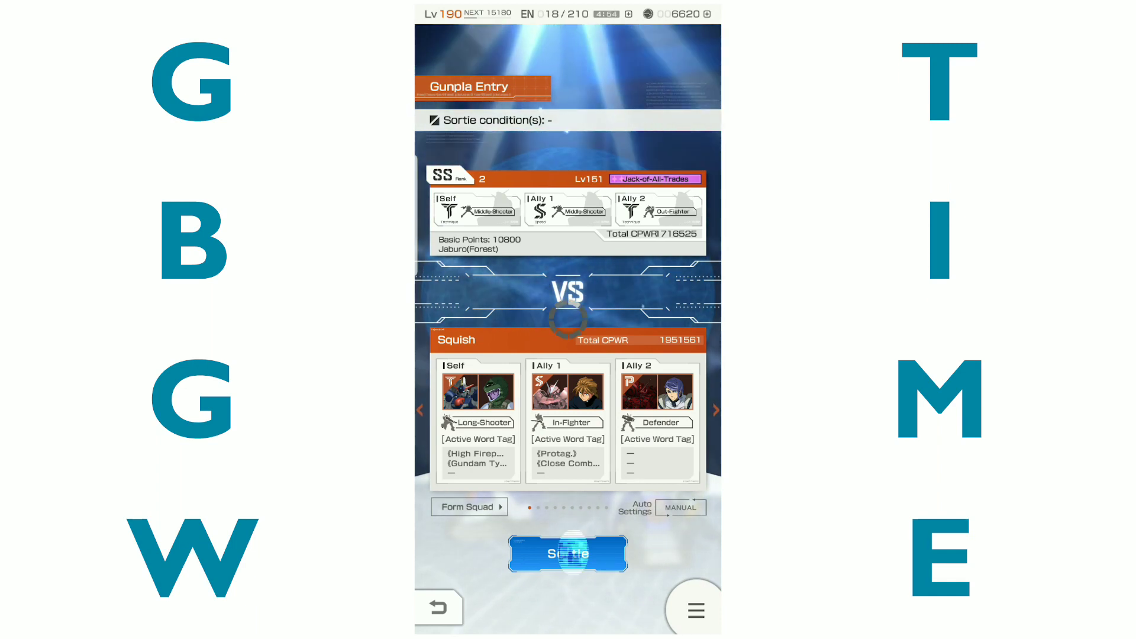
- Fight the Jaburo forest battle with a skill attack until the WIN results show 13511 points earned
click(567, 554)
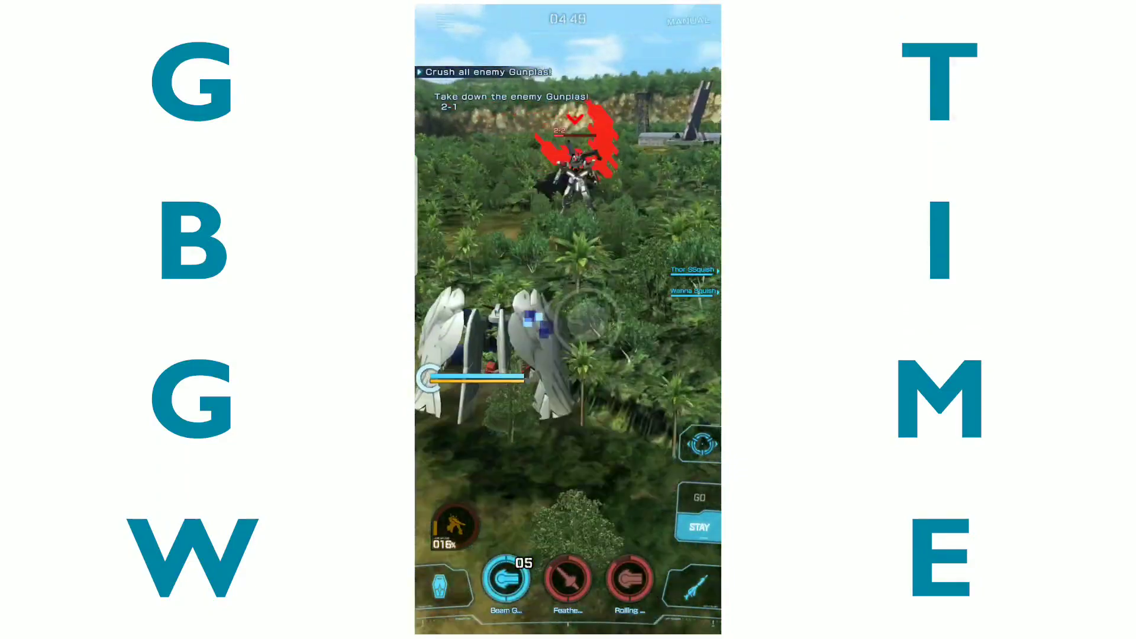
click(507, 583)
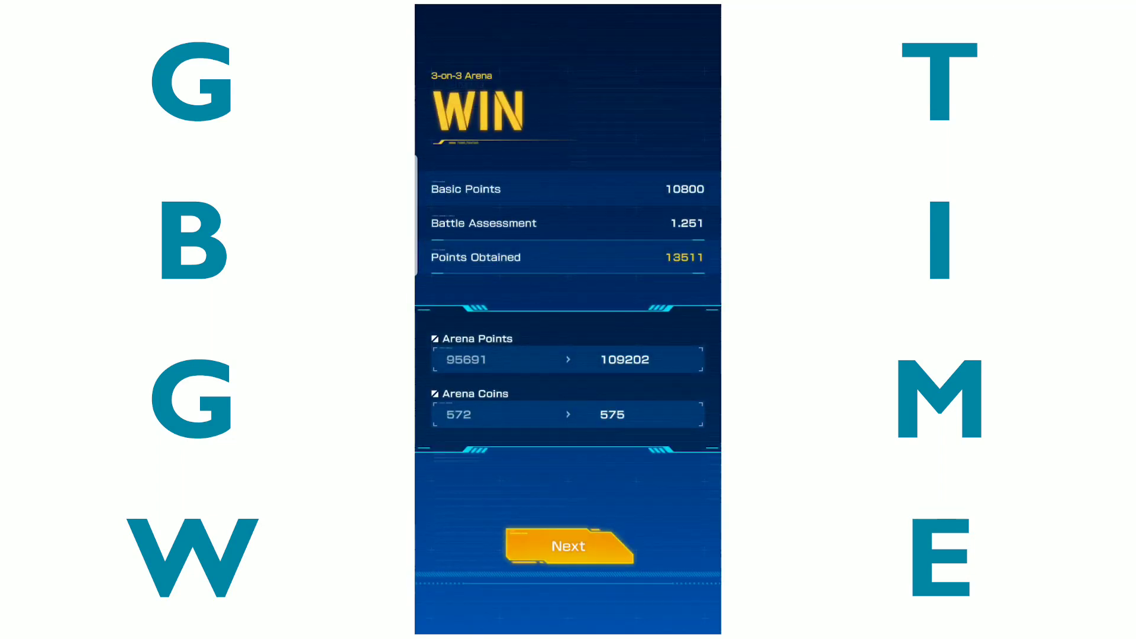
- Move on from the WIN results back to the arena lobby at SS rank with one play left
click(569, 547)
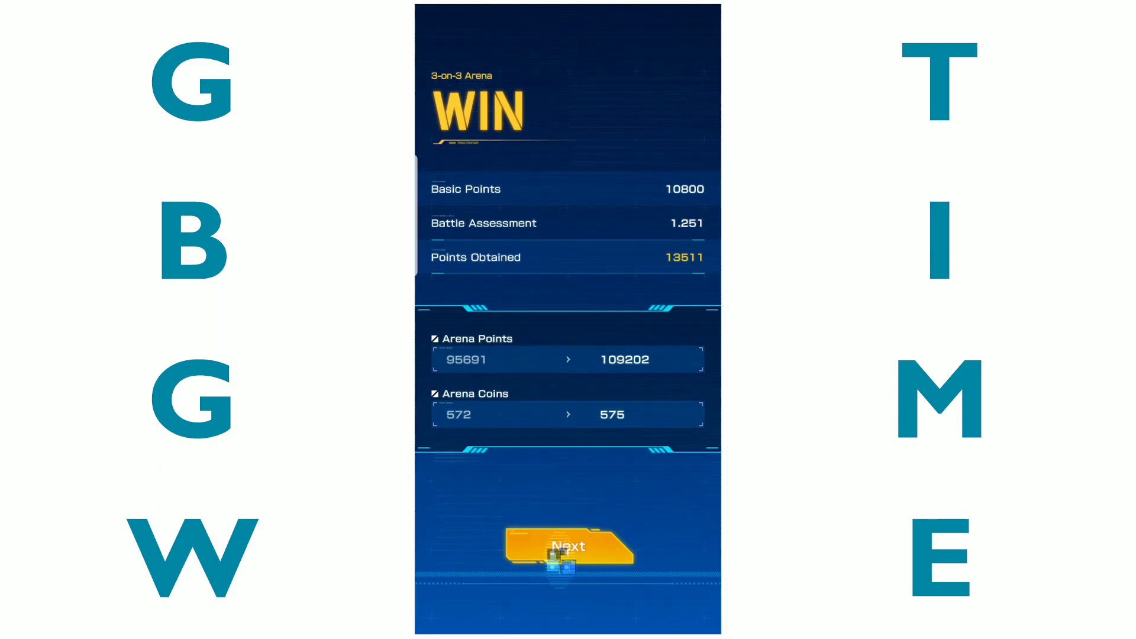
click(569, 546)
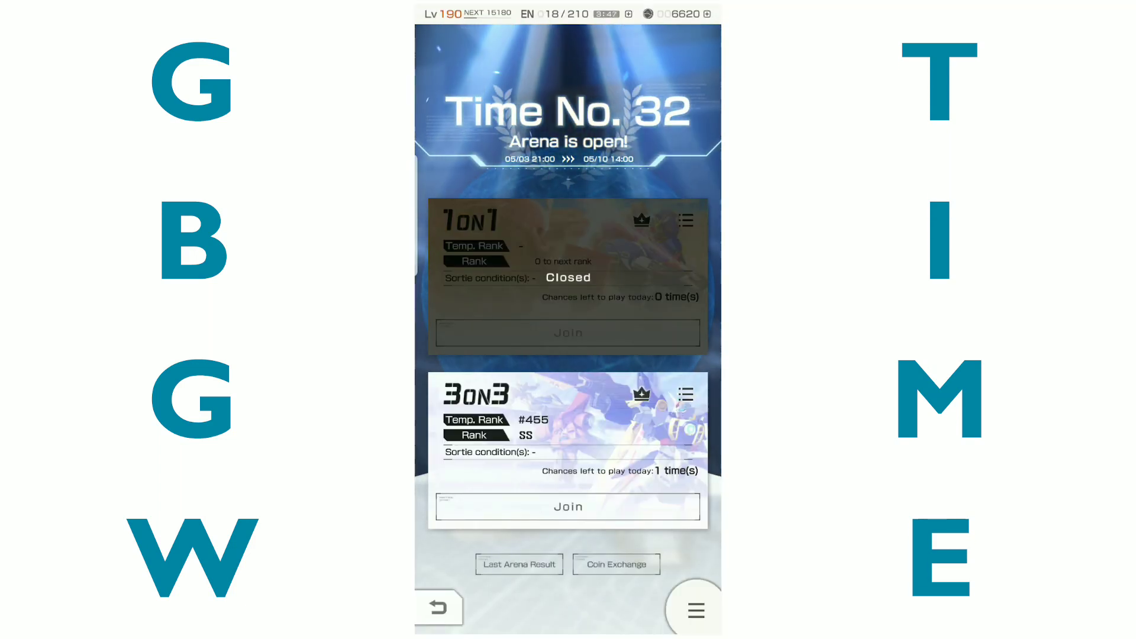
- Join the 3-on-3 card and sortie against the Lv188 SS-rank Odaiba (Urban) squad
click(567, 507)
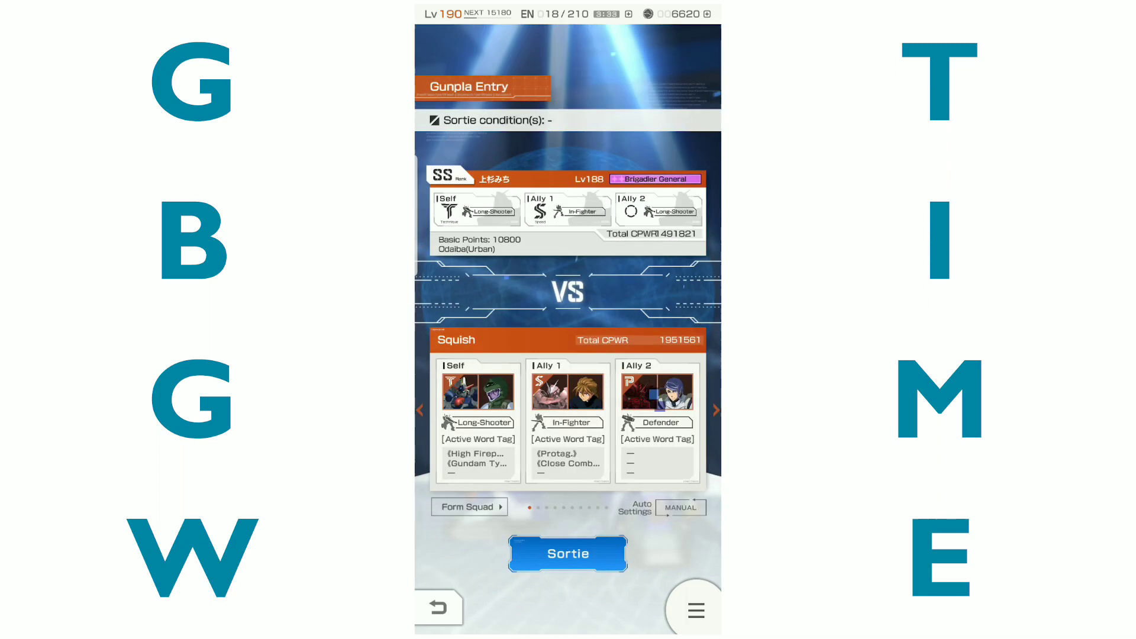
click(567, 552)
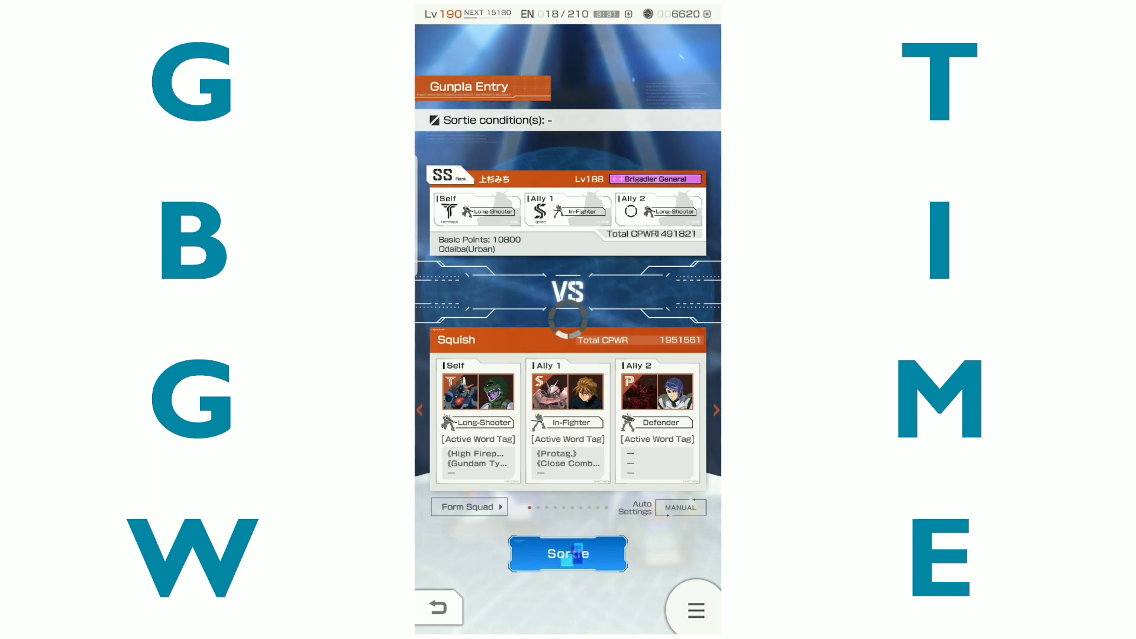
- Defeat the Odaiba squad with skill attacks, earning 13328 points for a WIN (122530 AP, 578 coins)
click(567, 553)
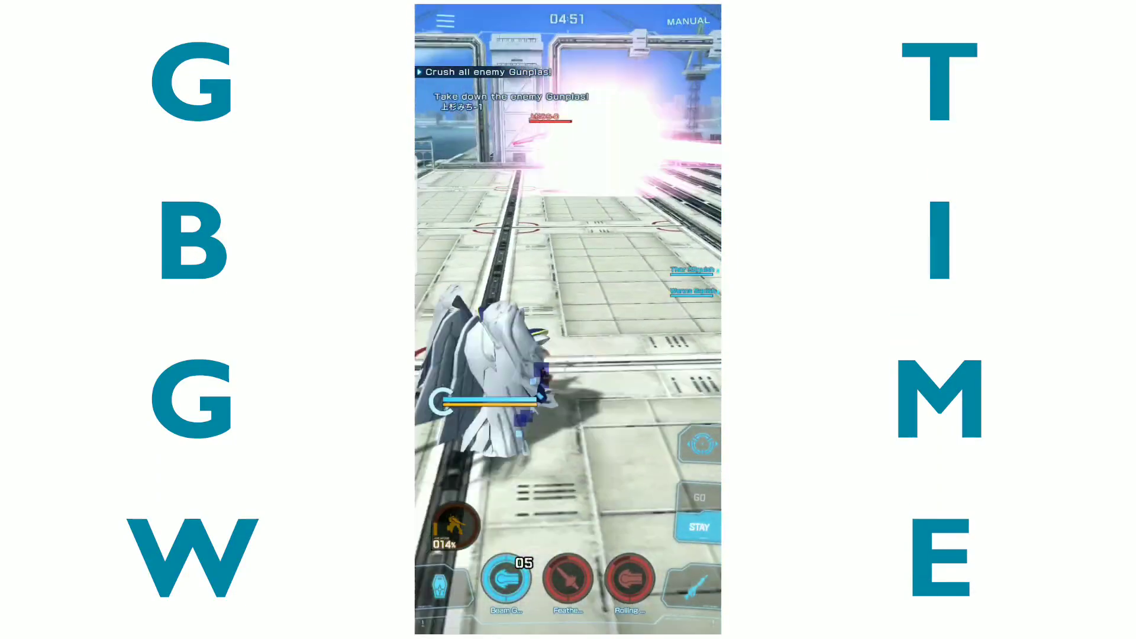
click(506, 580)
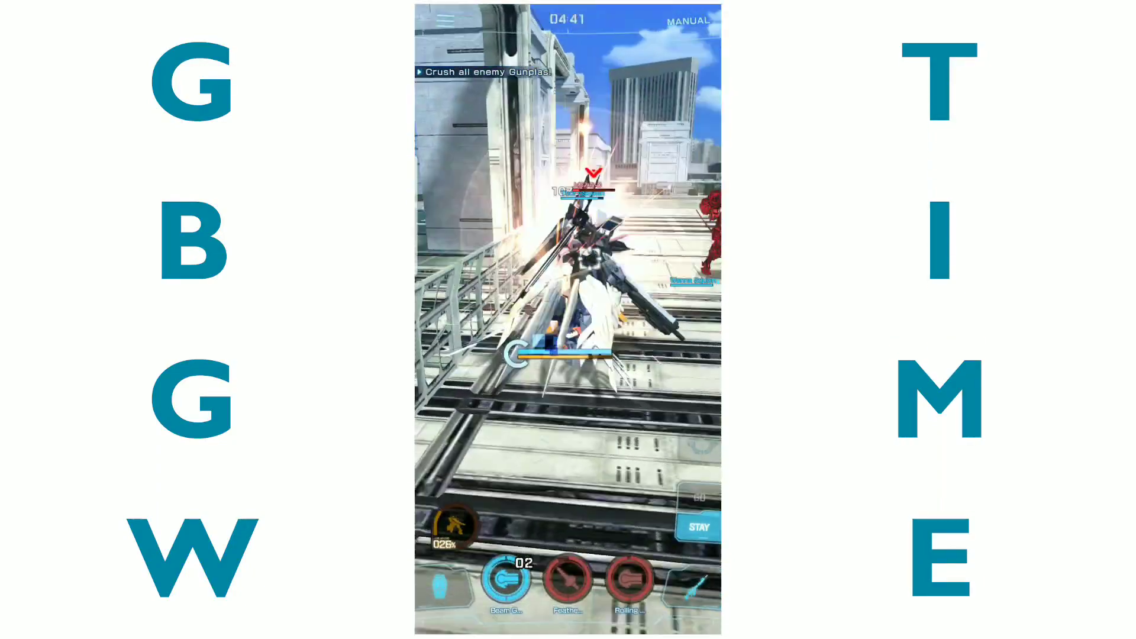
click(507, 583)
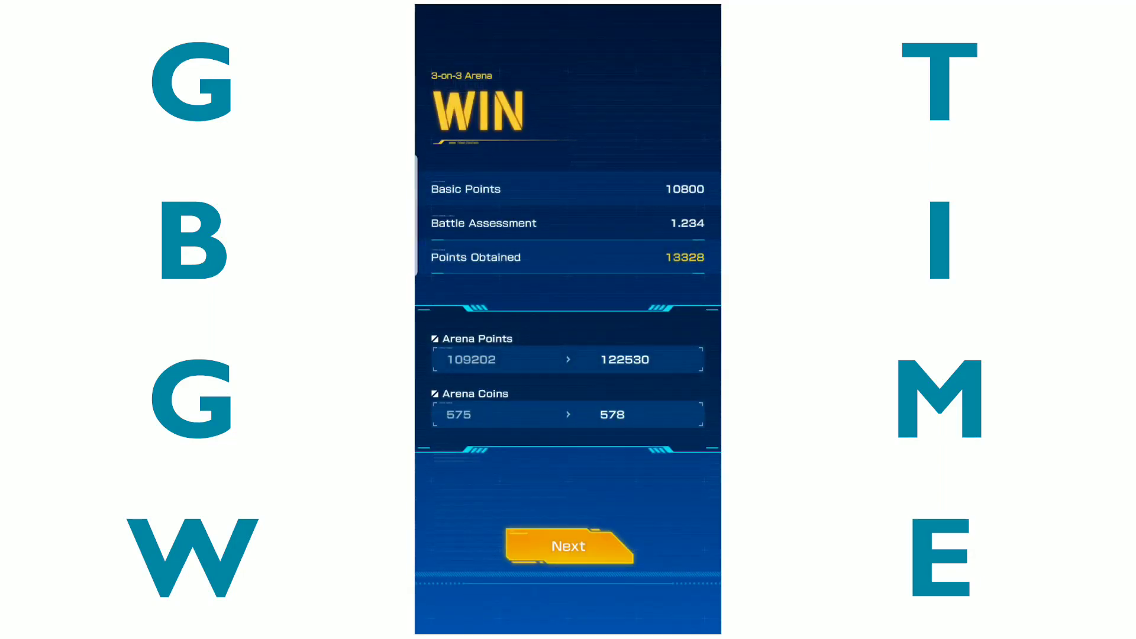
- Return from the WIN results to the arena lobby at SS rank #153 with no plays left
click(569, 546)
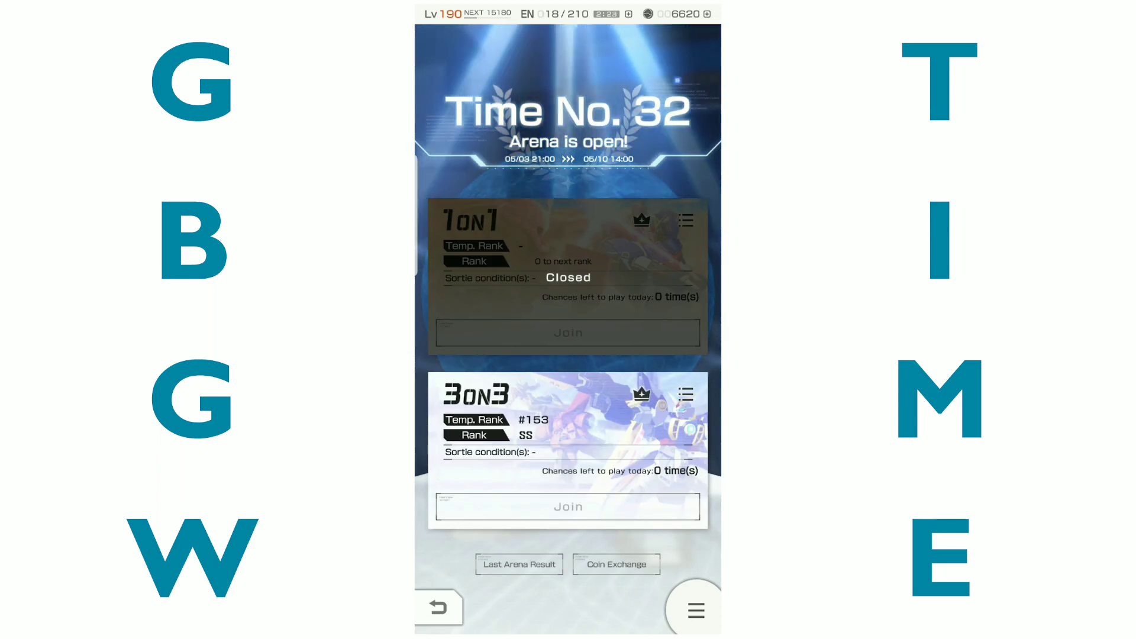
- Leave the arena lobby for the home screen showing the Gundam Battle Campaign banner
click(438, 607)
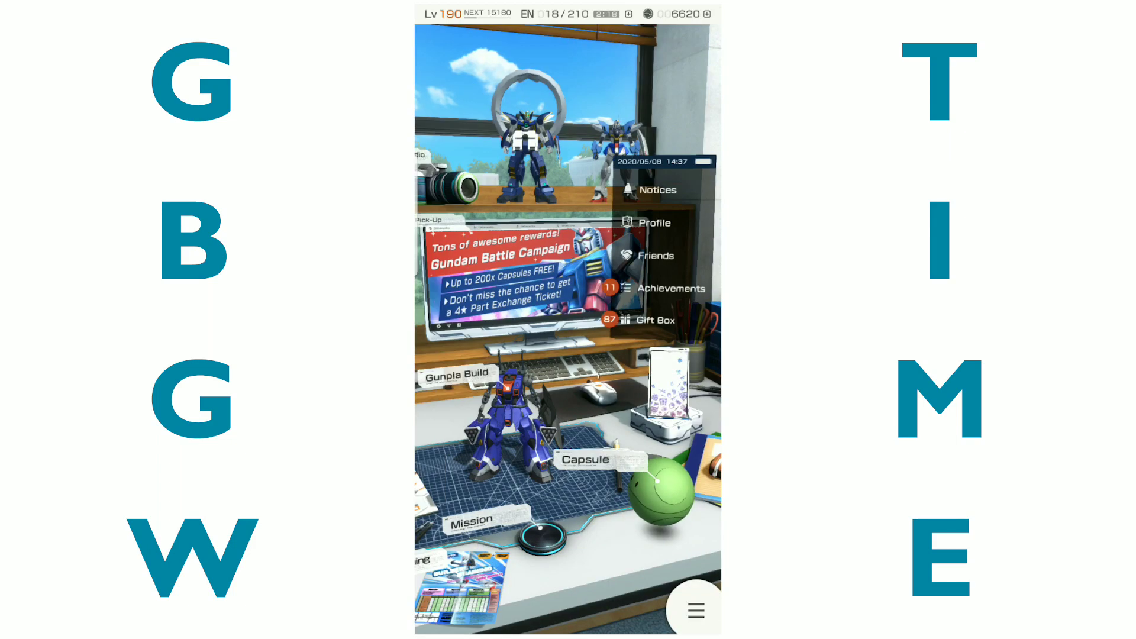